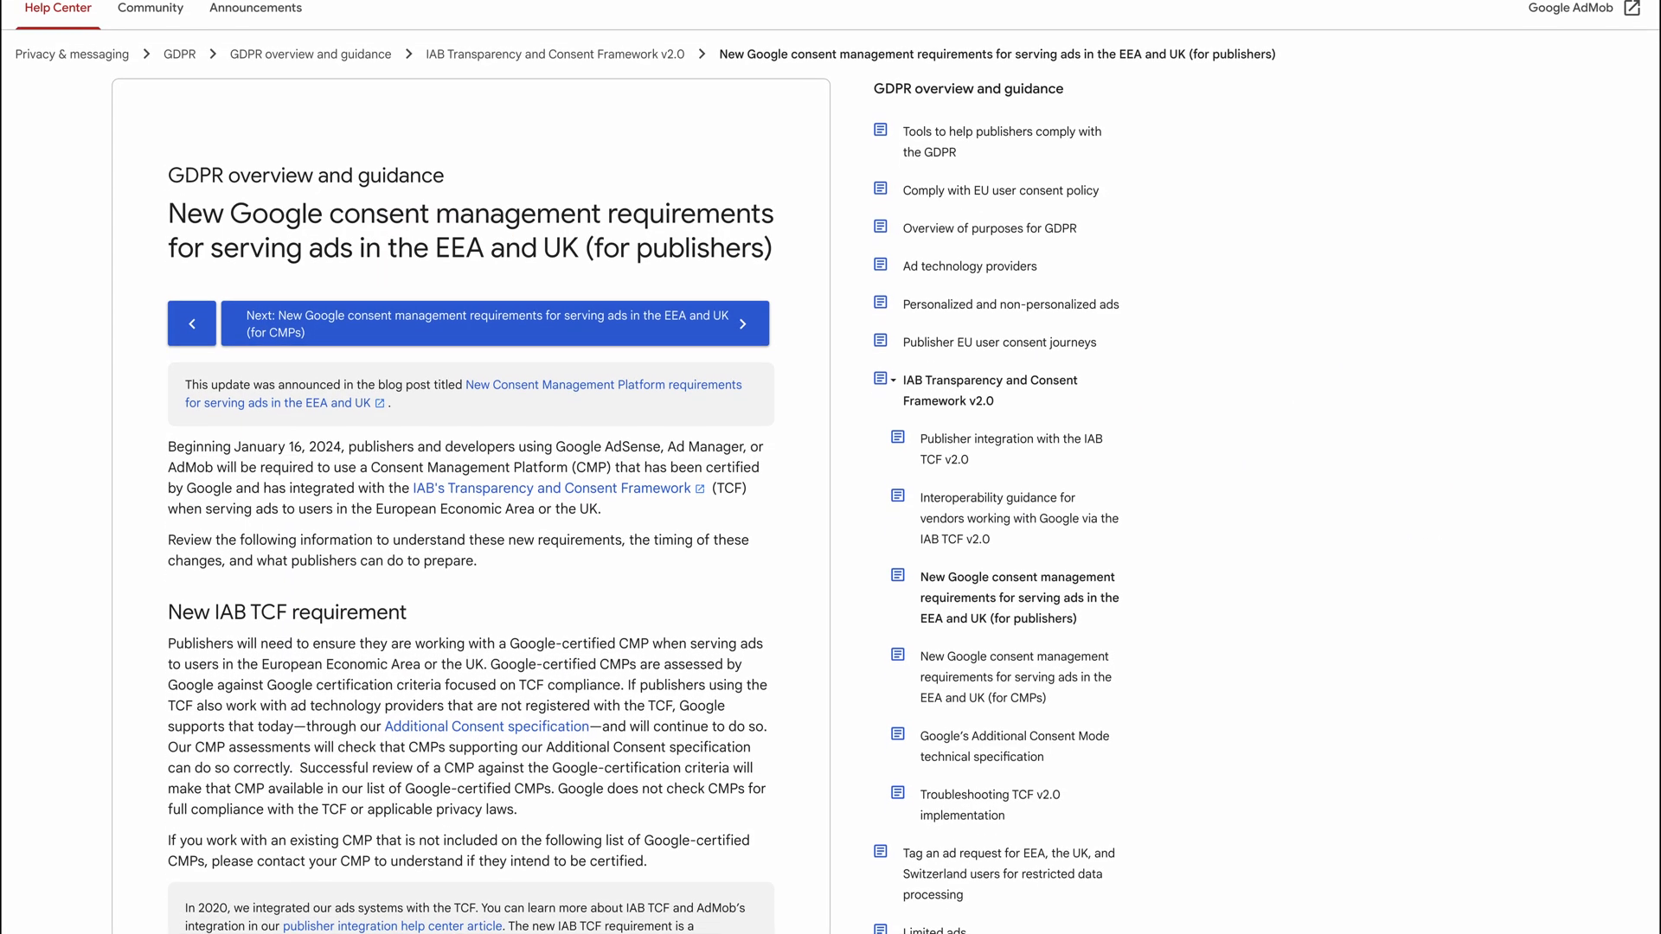
Go from the Policy center to the GDPR messages page under Privacy & messaging.
scroll("down", 3)
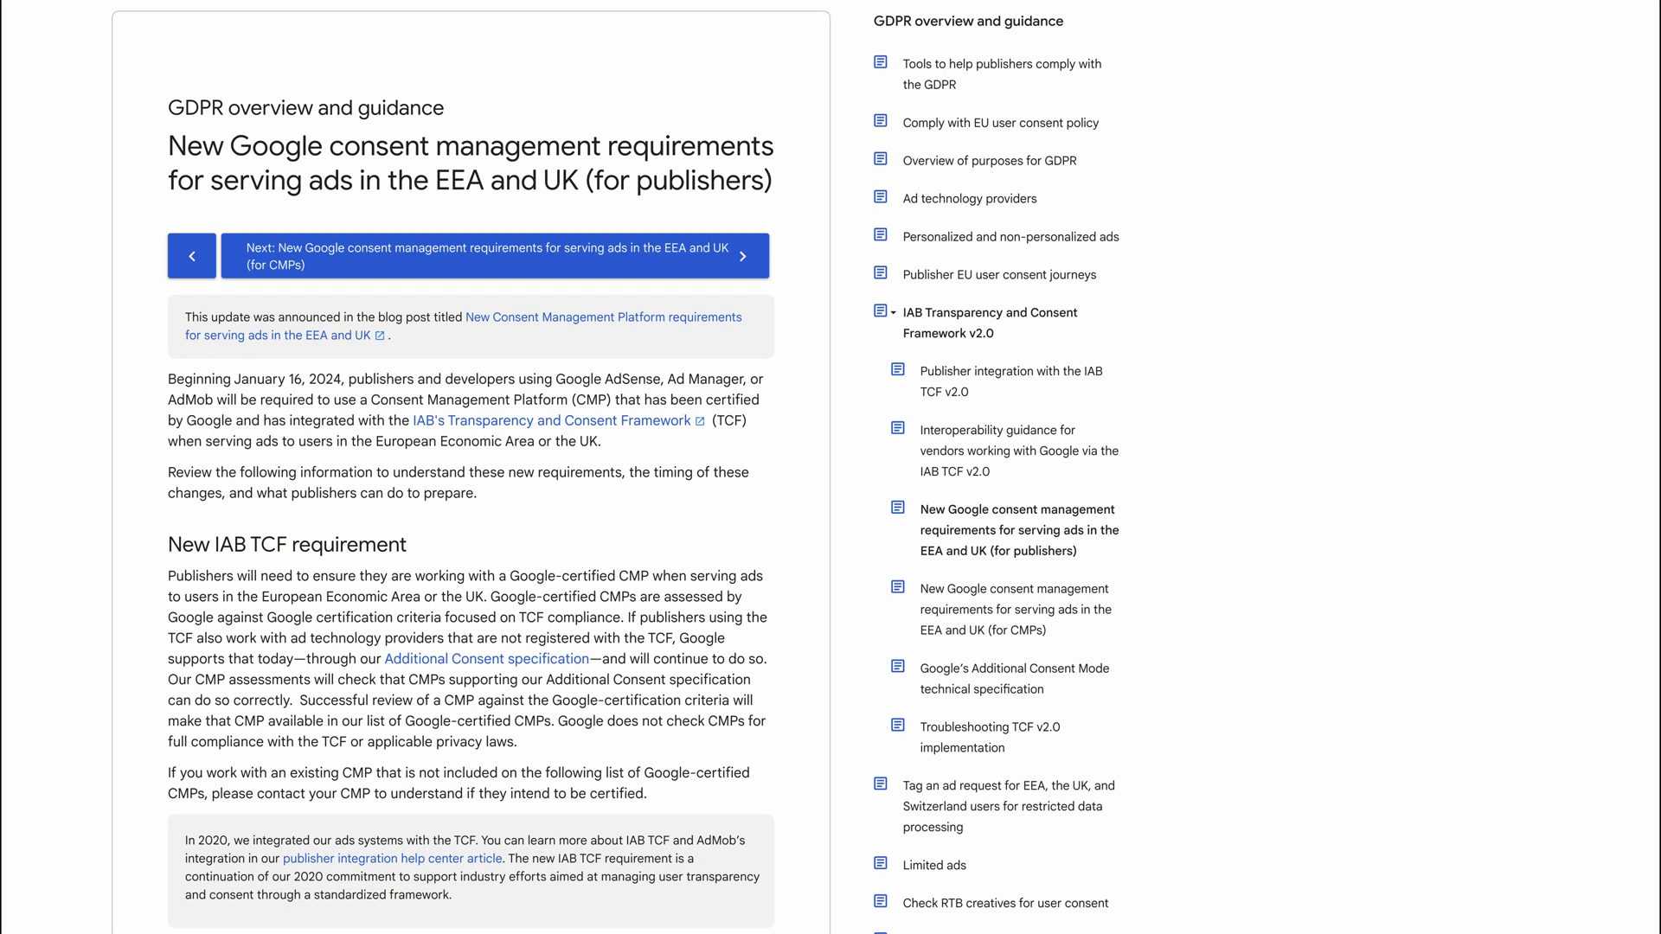
scroll("down", 3)
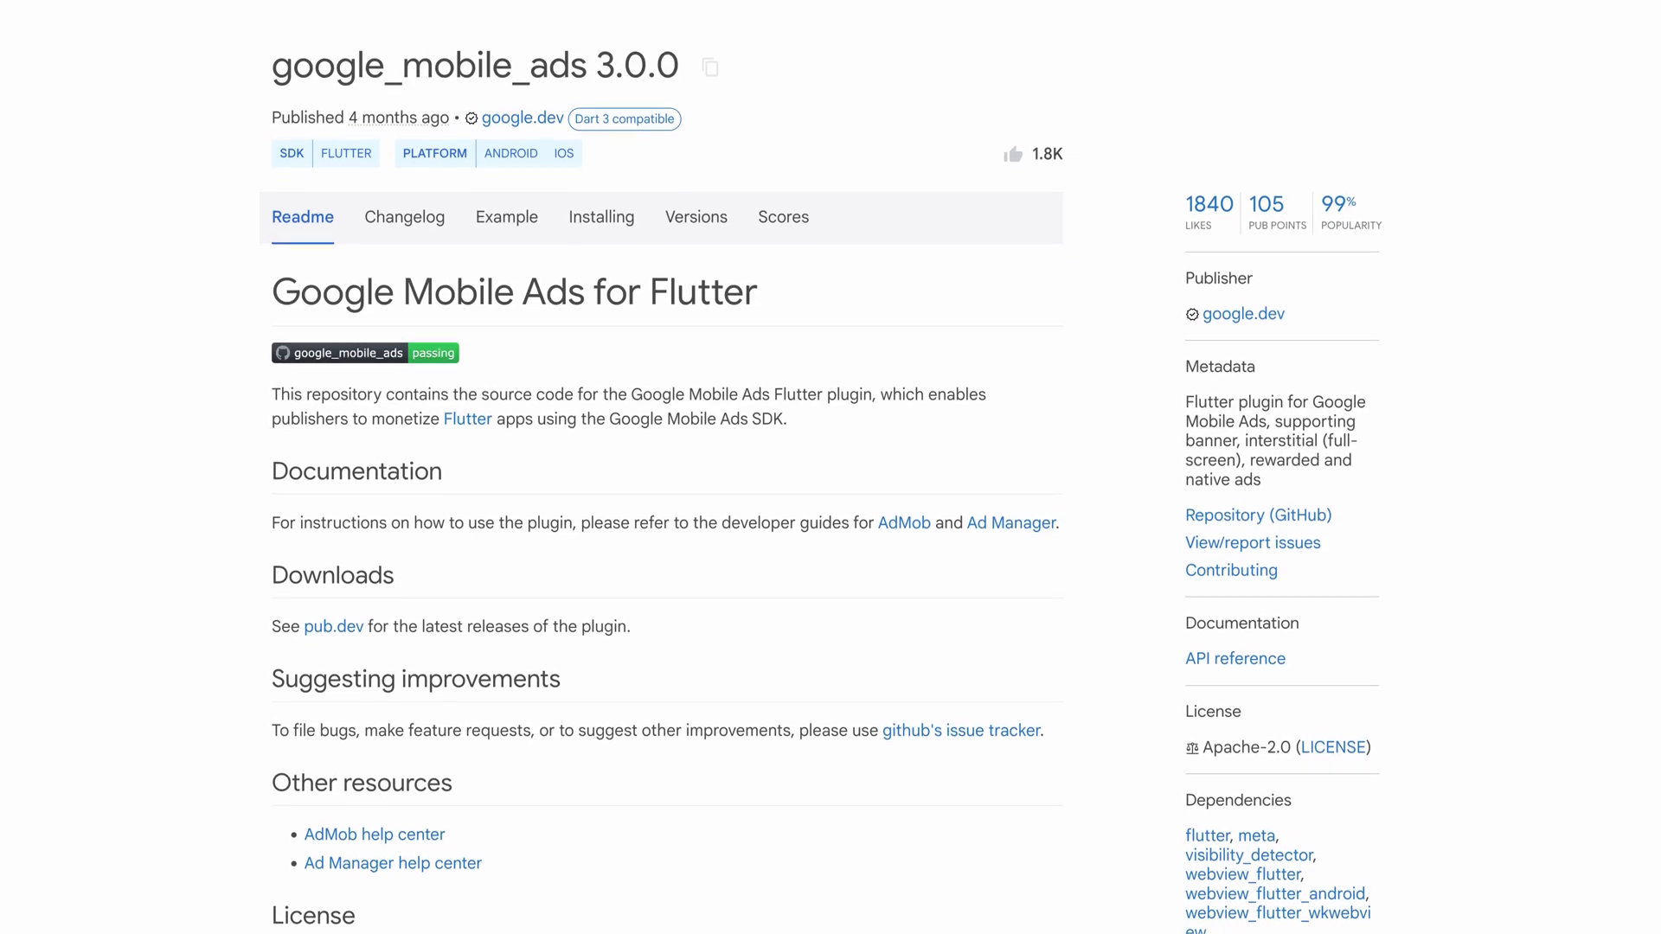
scroll("down", 3)
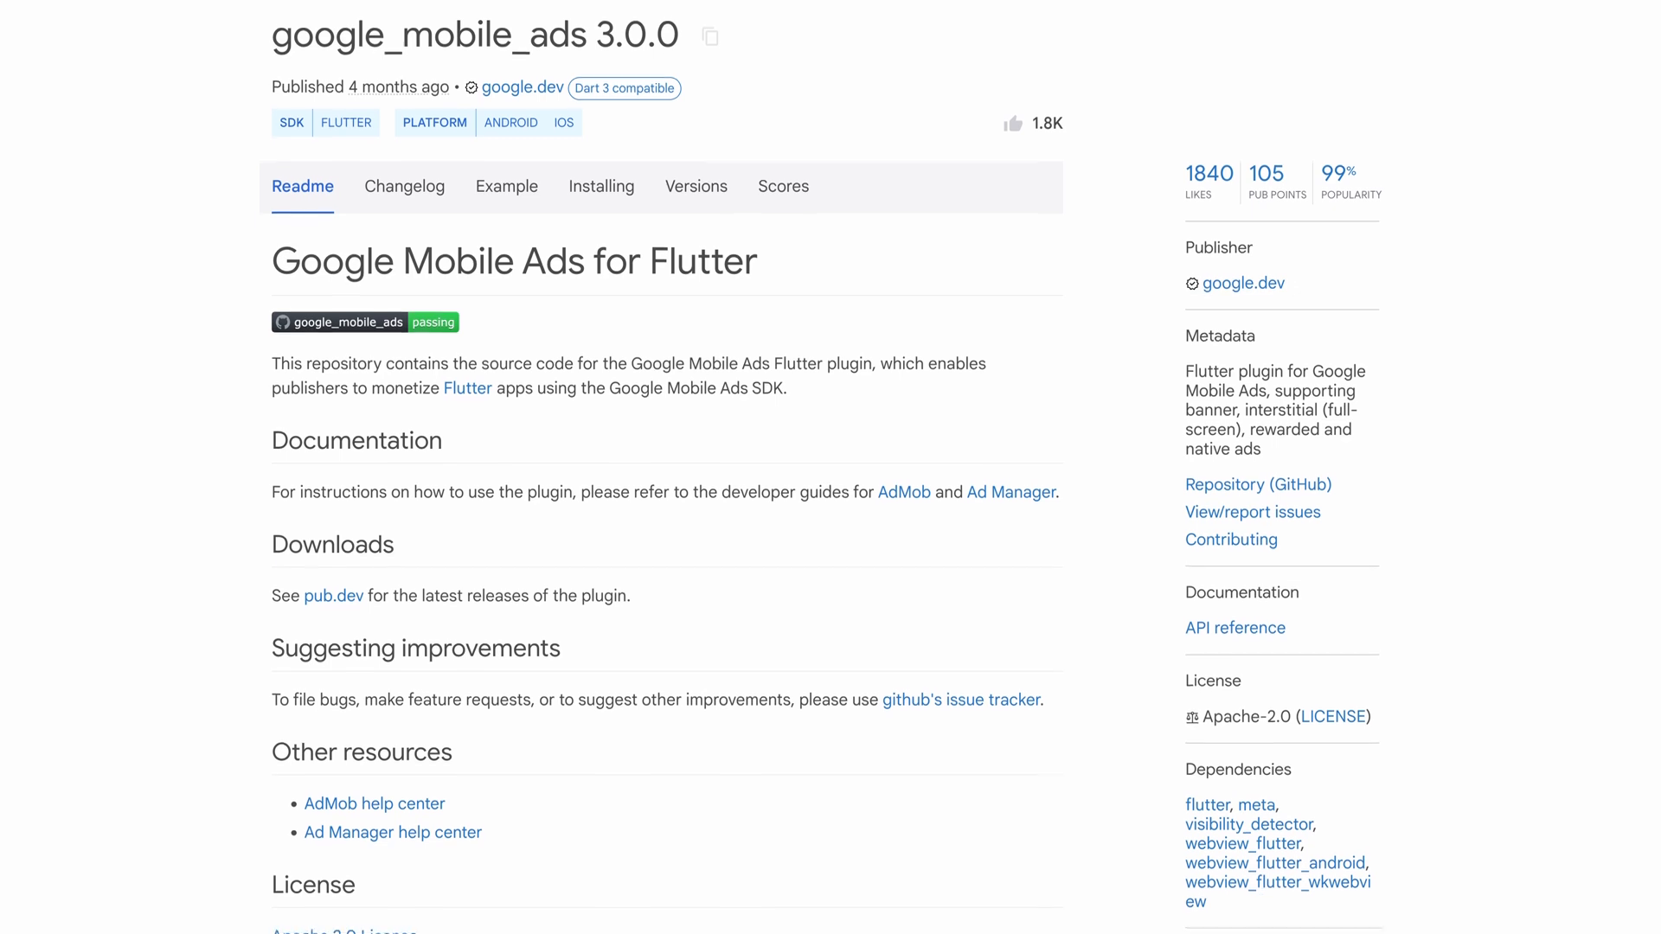
scroll("down", 3)
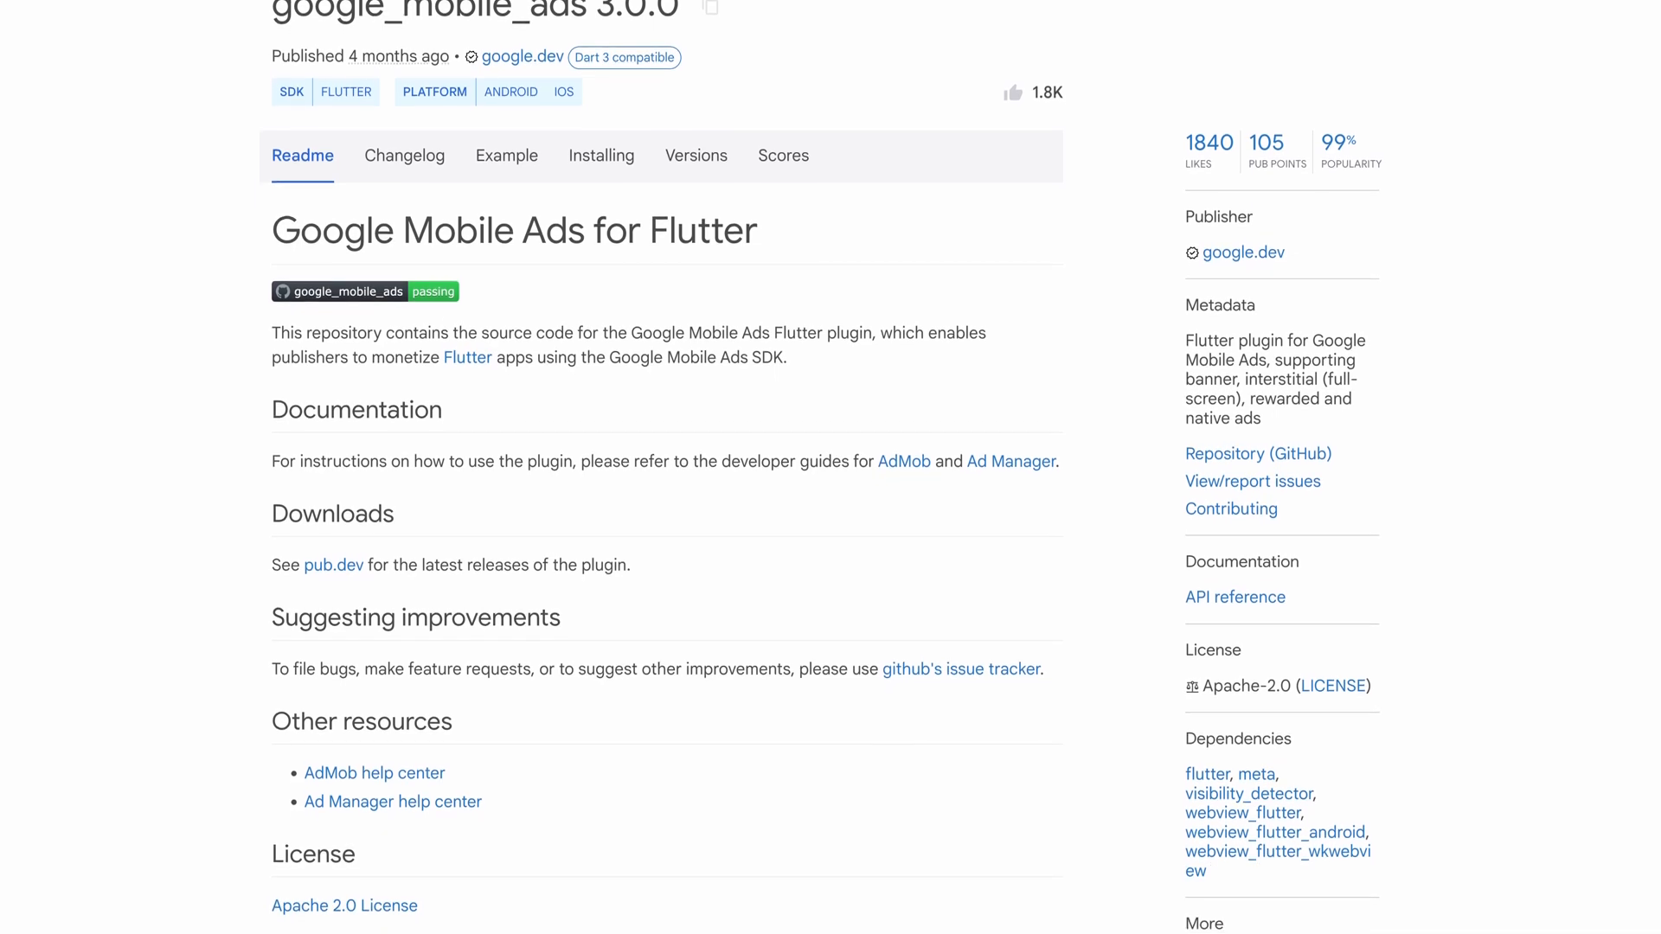
scroll("down", 3)
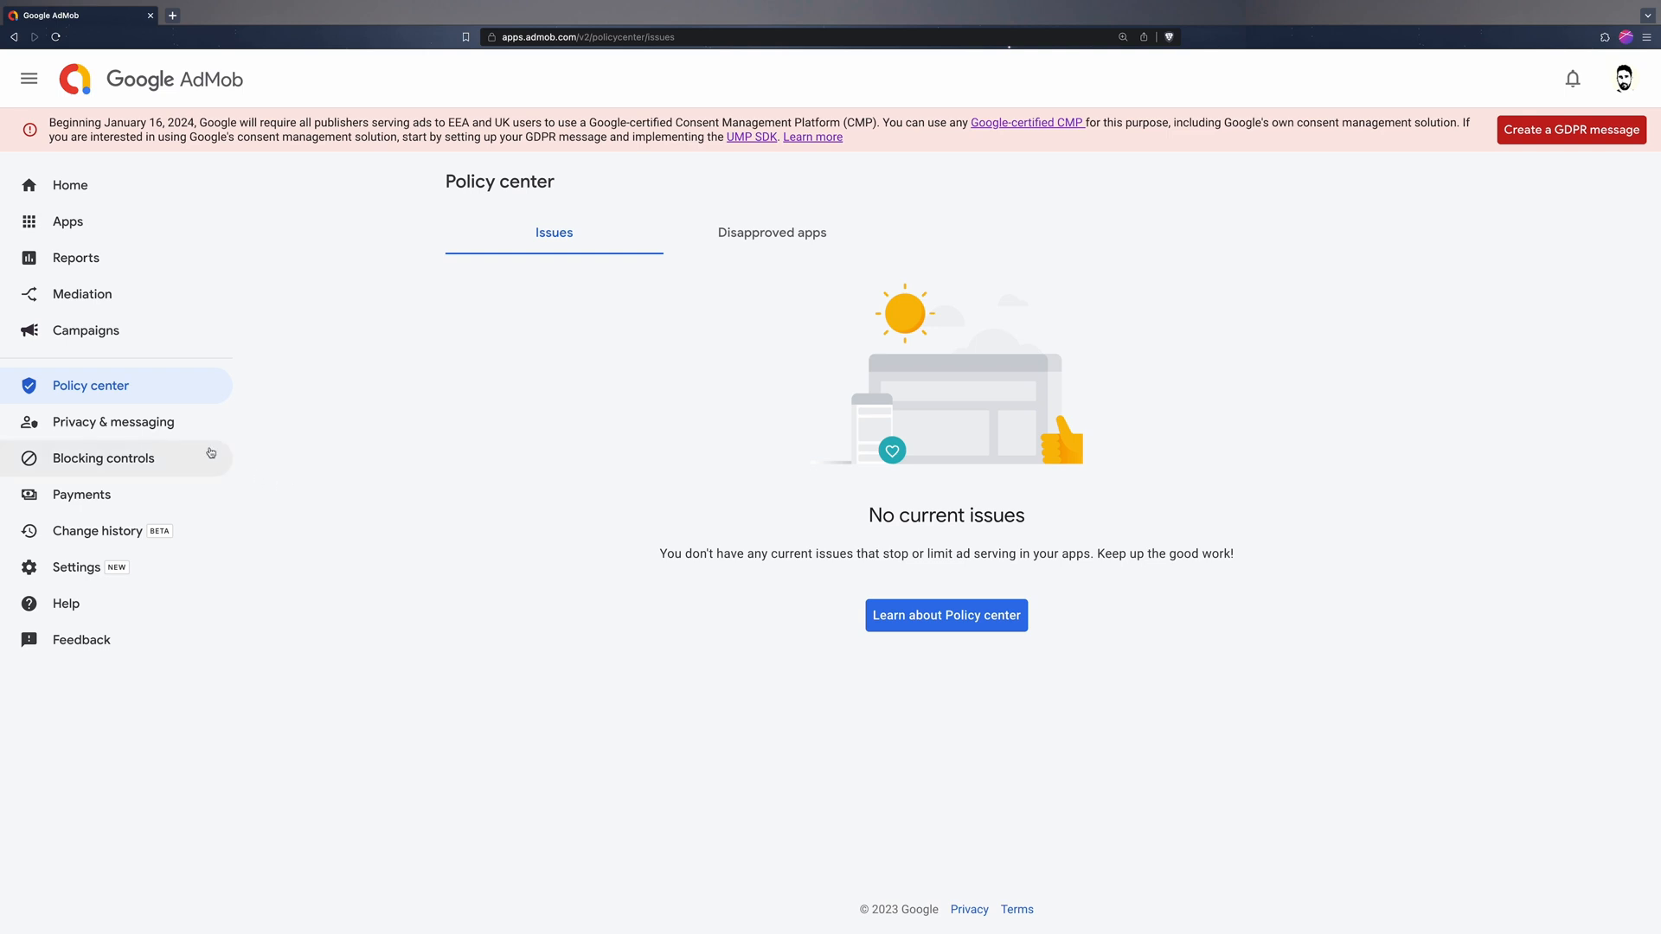
mouse_move(110, 422)
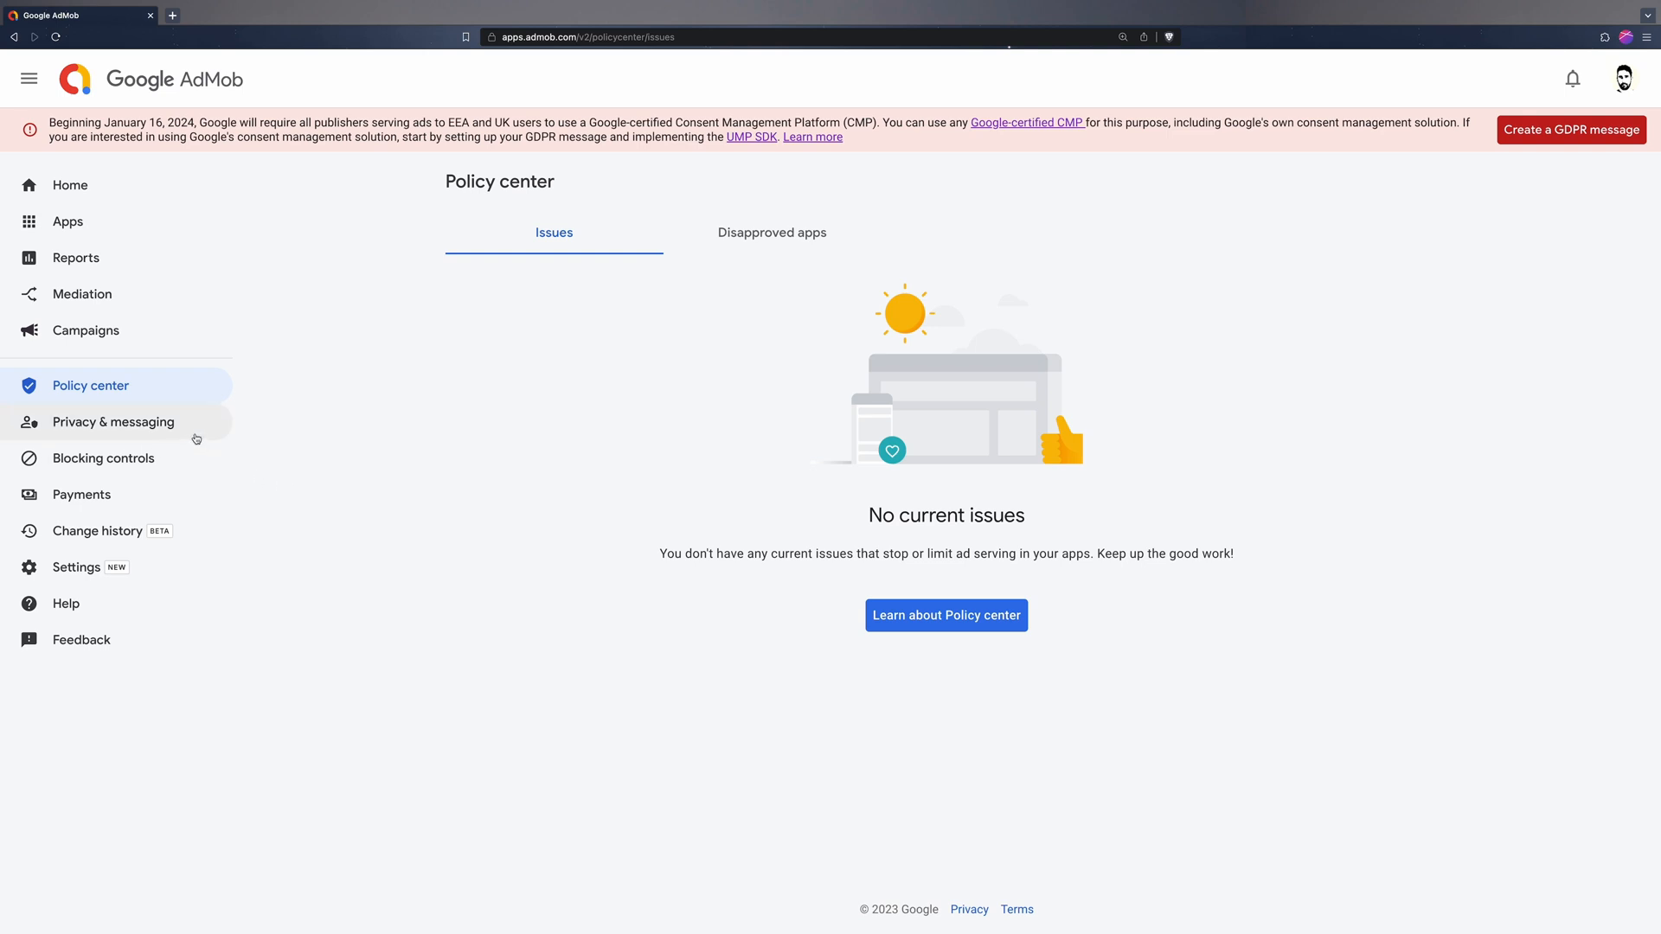
left_click(112, 421)
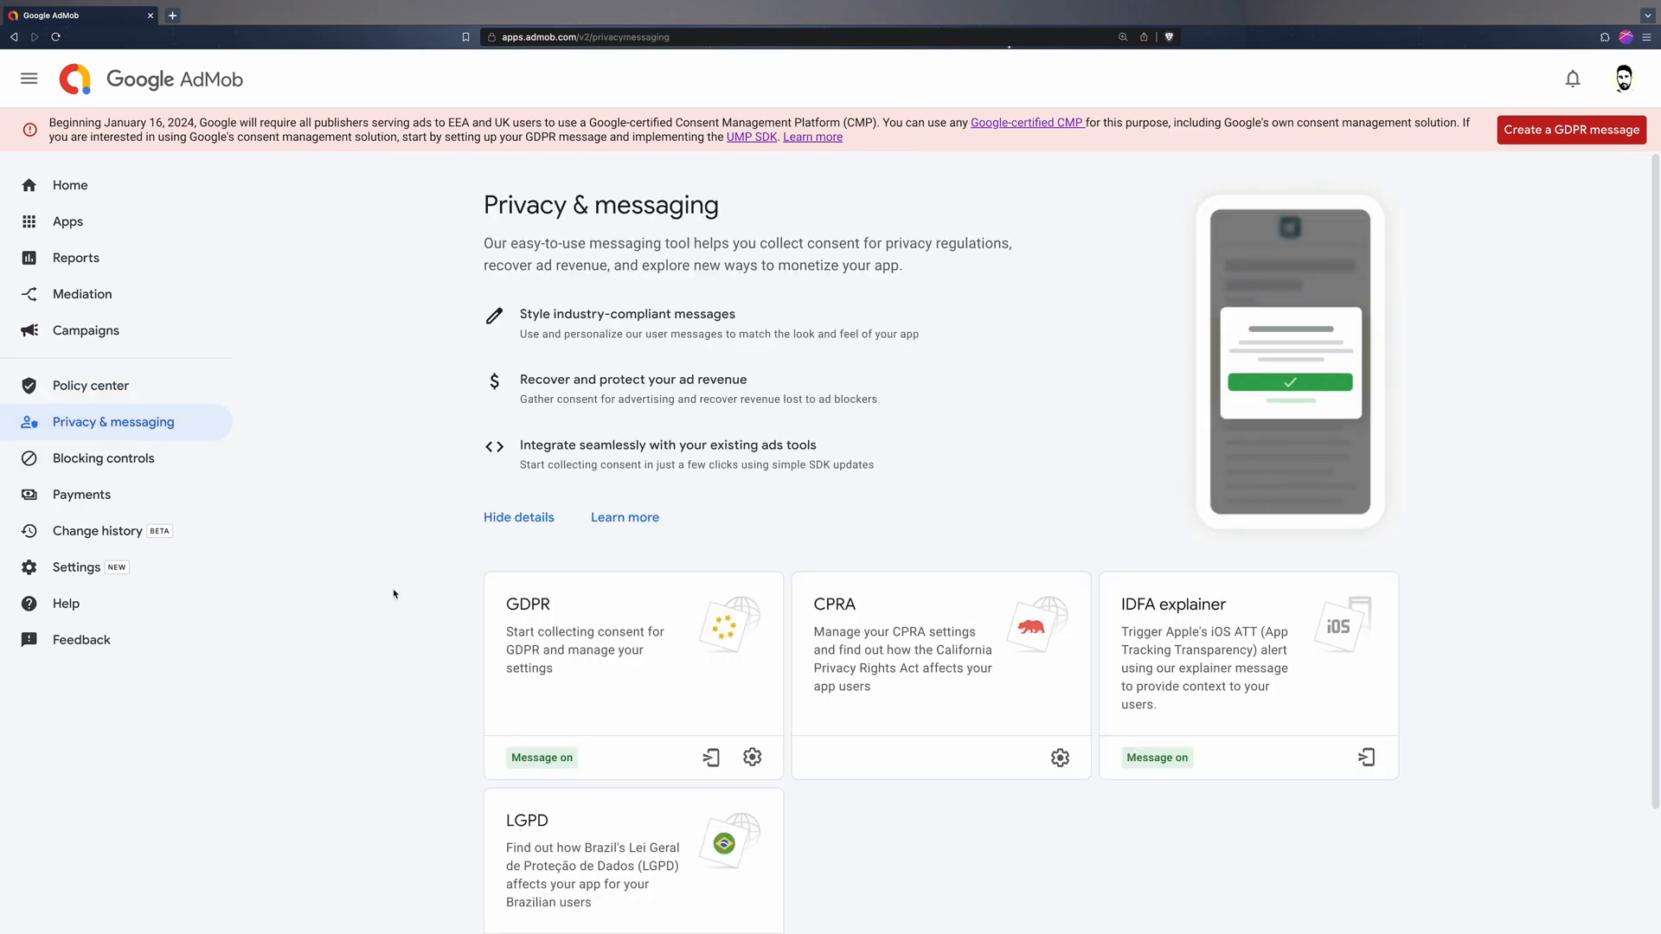
mouse_move(712, 757)
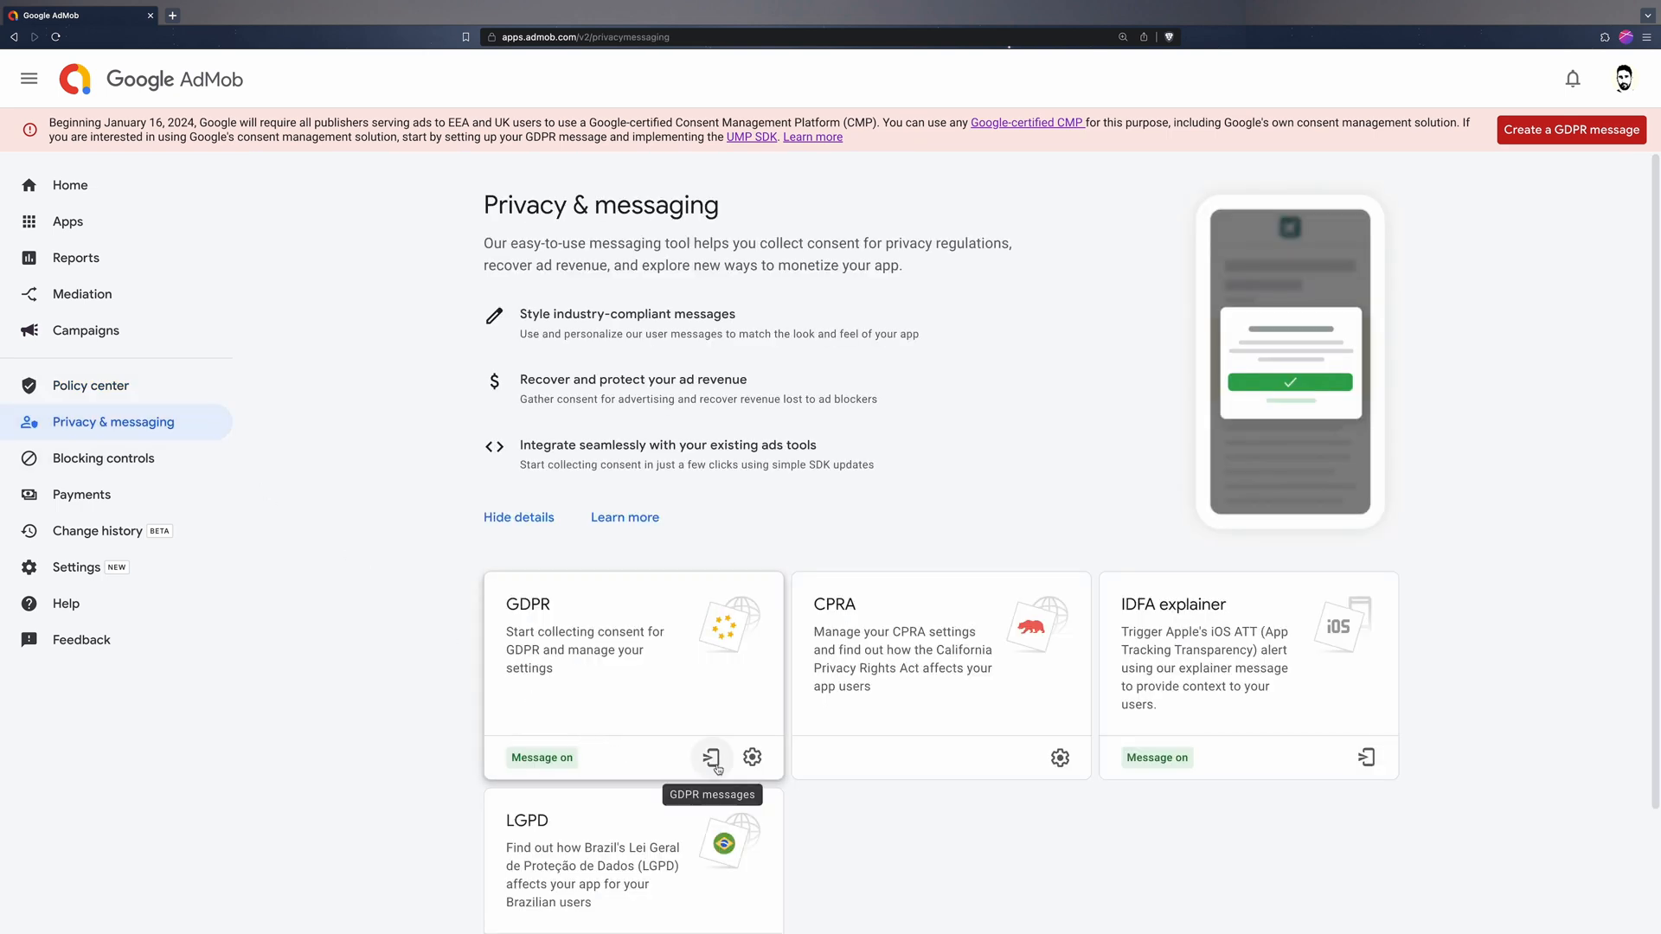
left_click(712, 758)
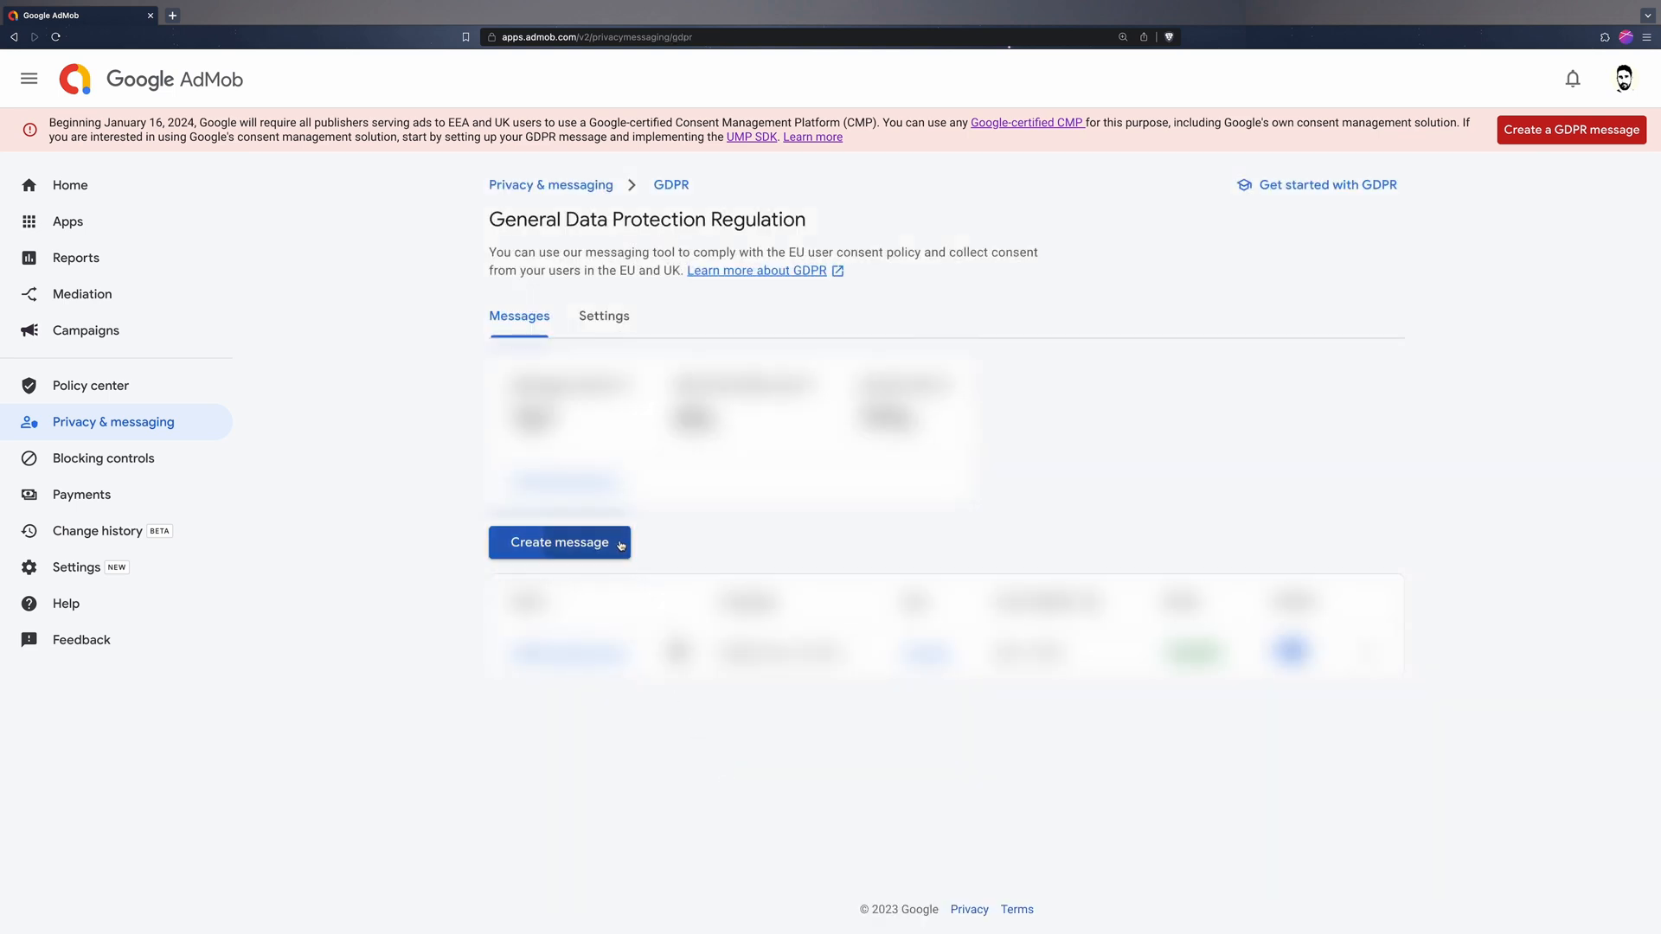
Start a new untitled GDPR consent message in the message editor.
left_click(560, 543)
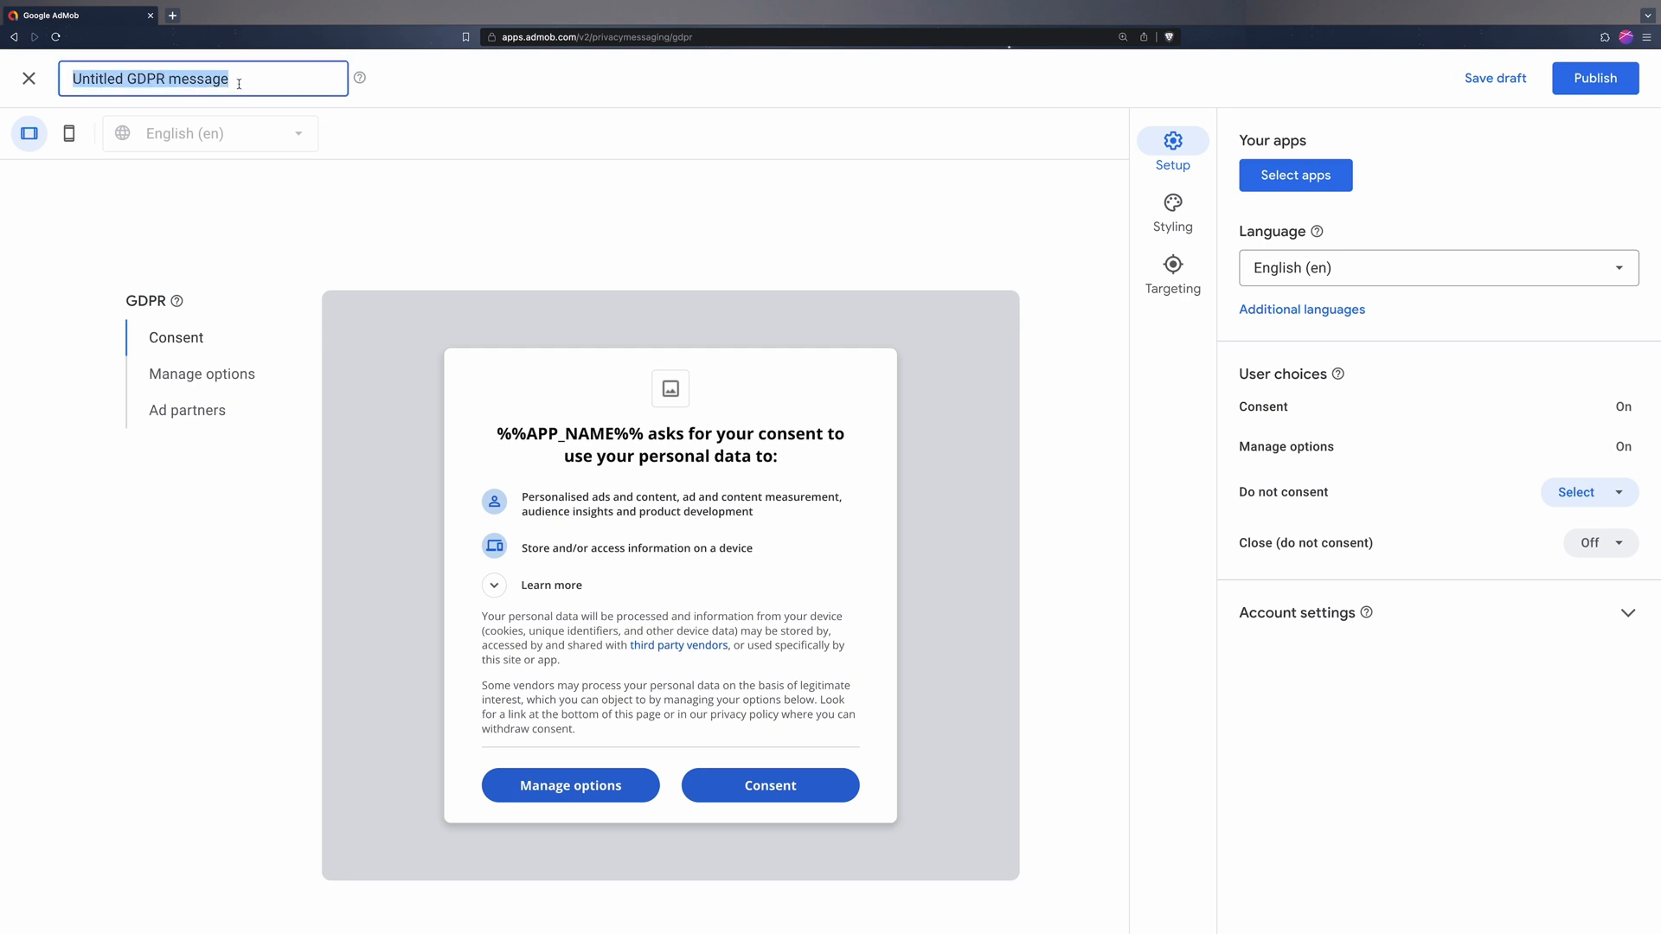
Name the message 'My GDPR message' and assign it to two apps.
type("My GDPR message")
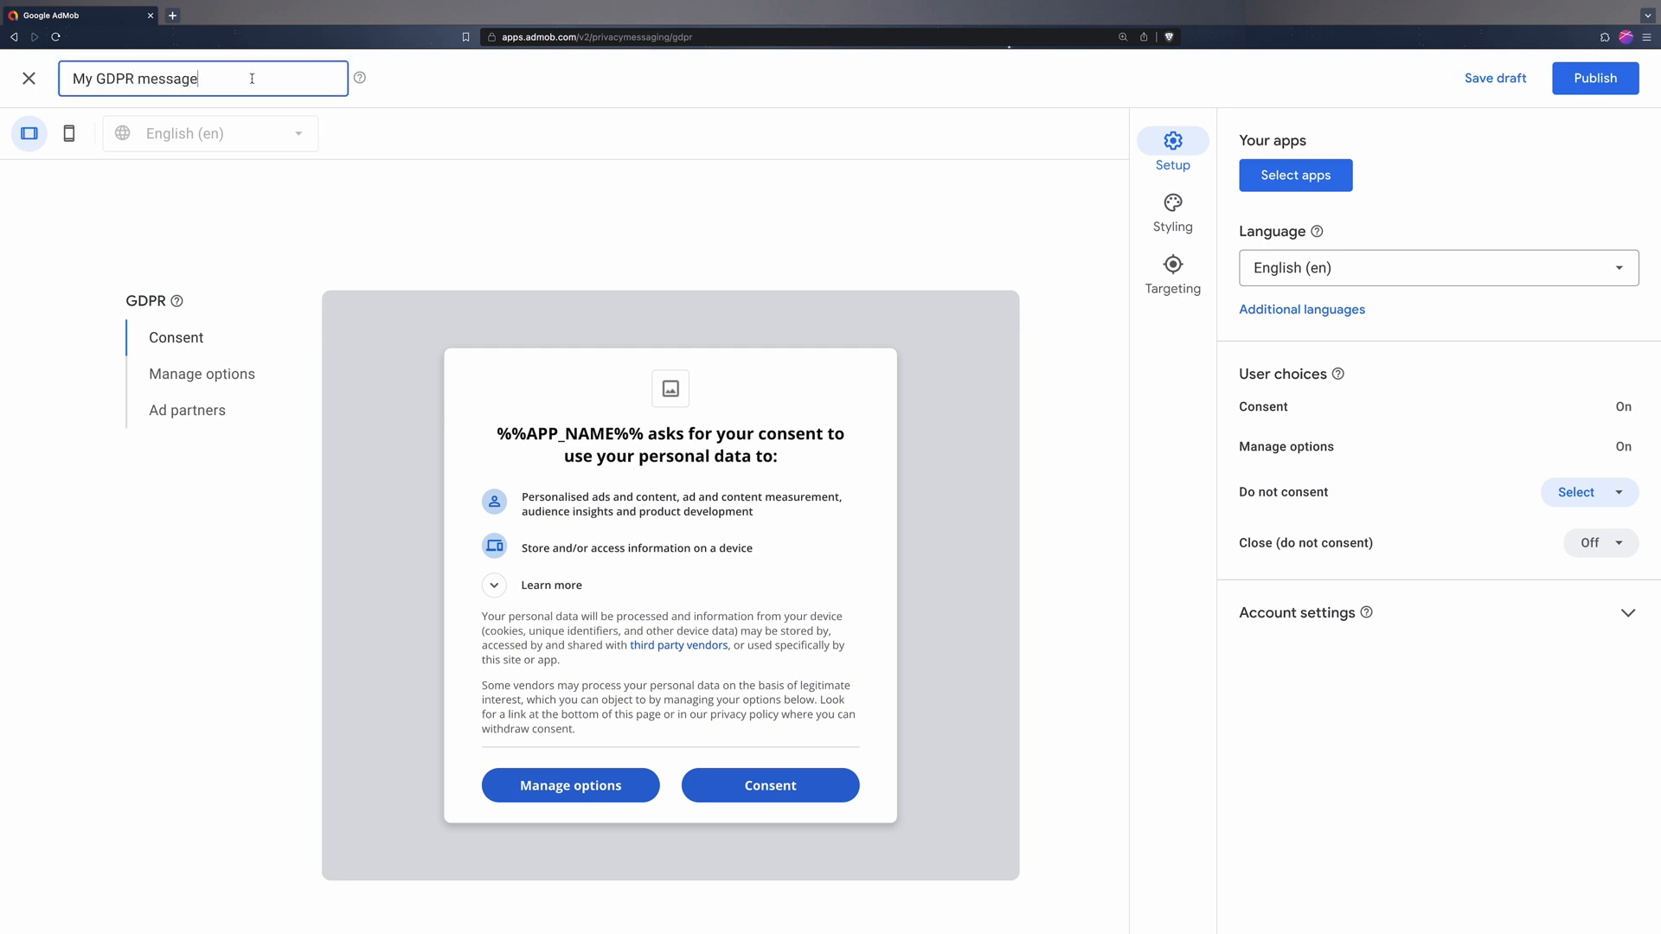
left_click(1294, 175)
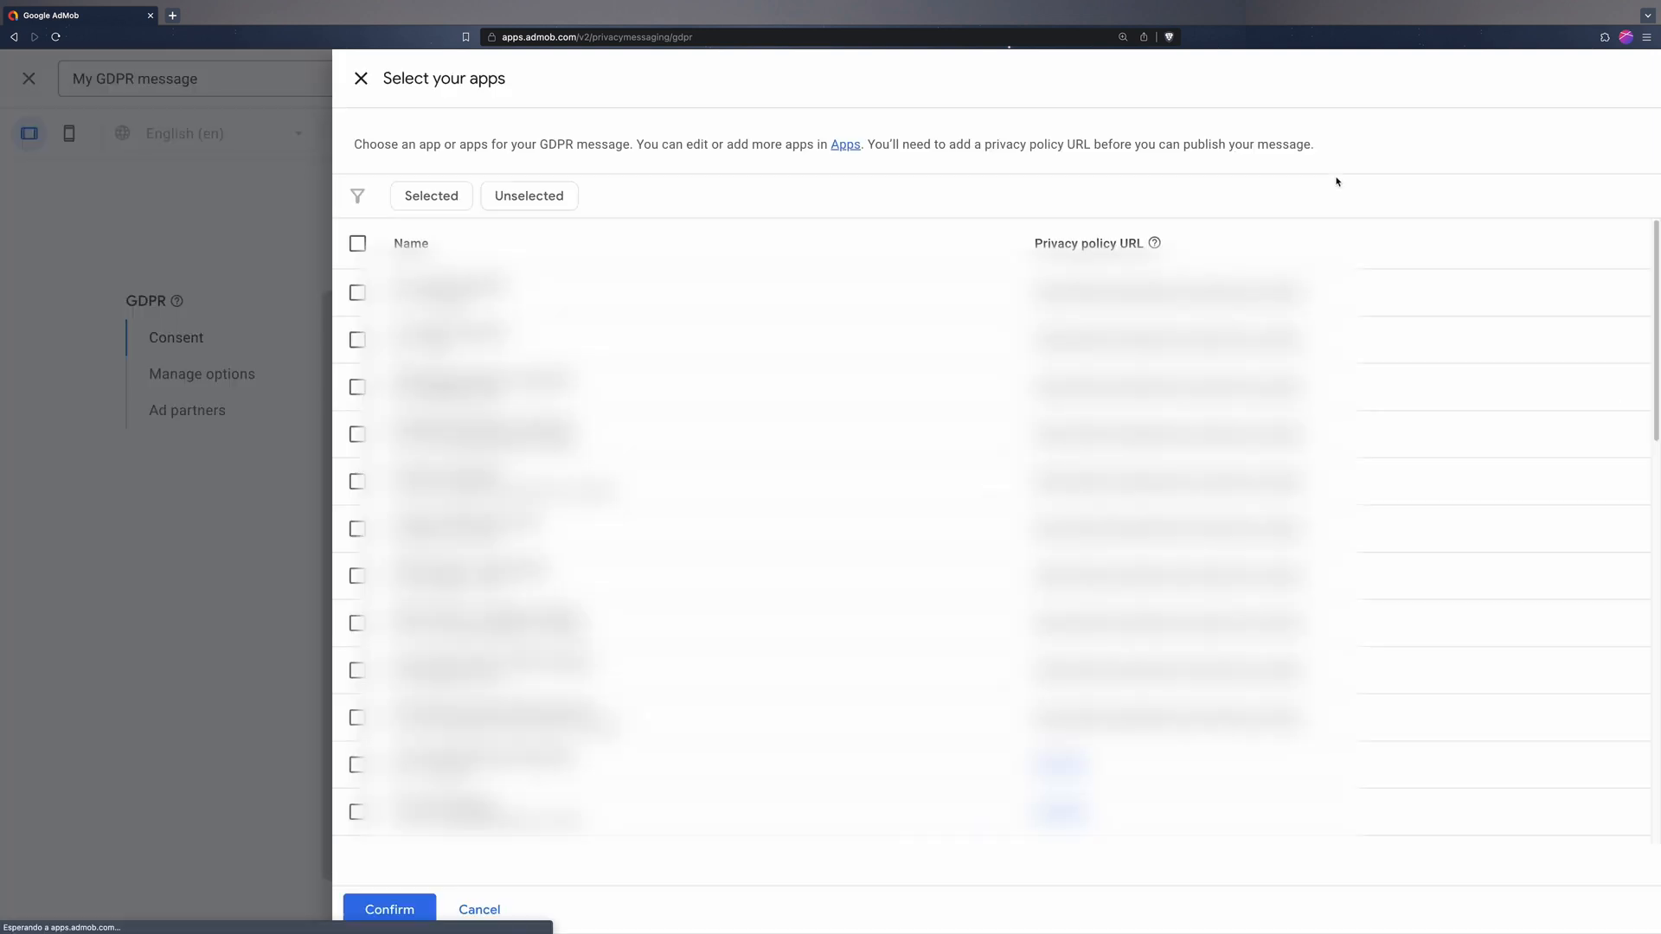
left_click(388, 909)
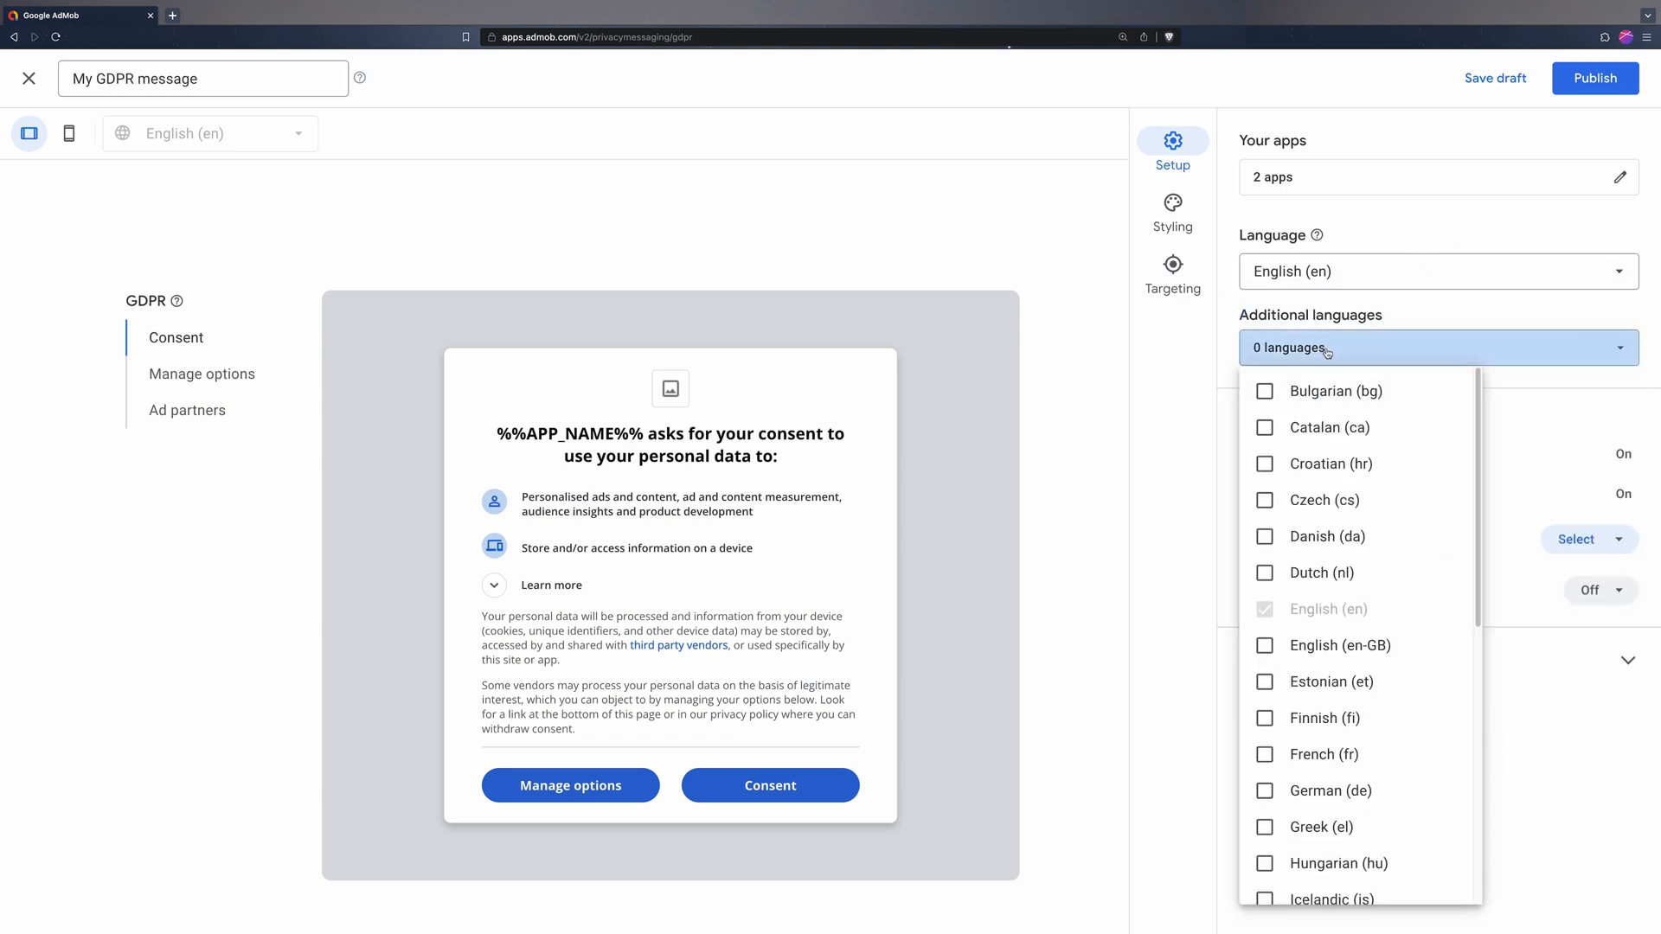
Add three additional languages including Spanish and Portuguese.
scroll("down", 3)
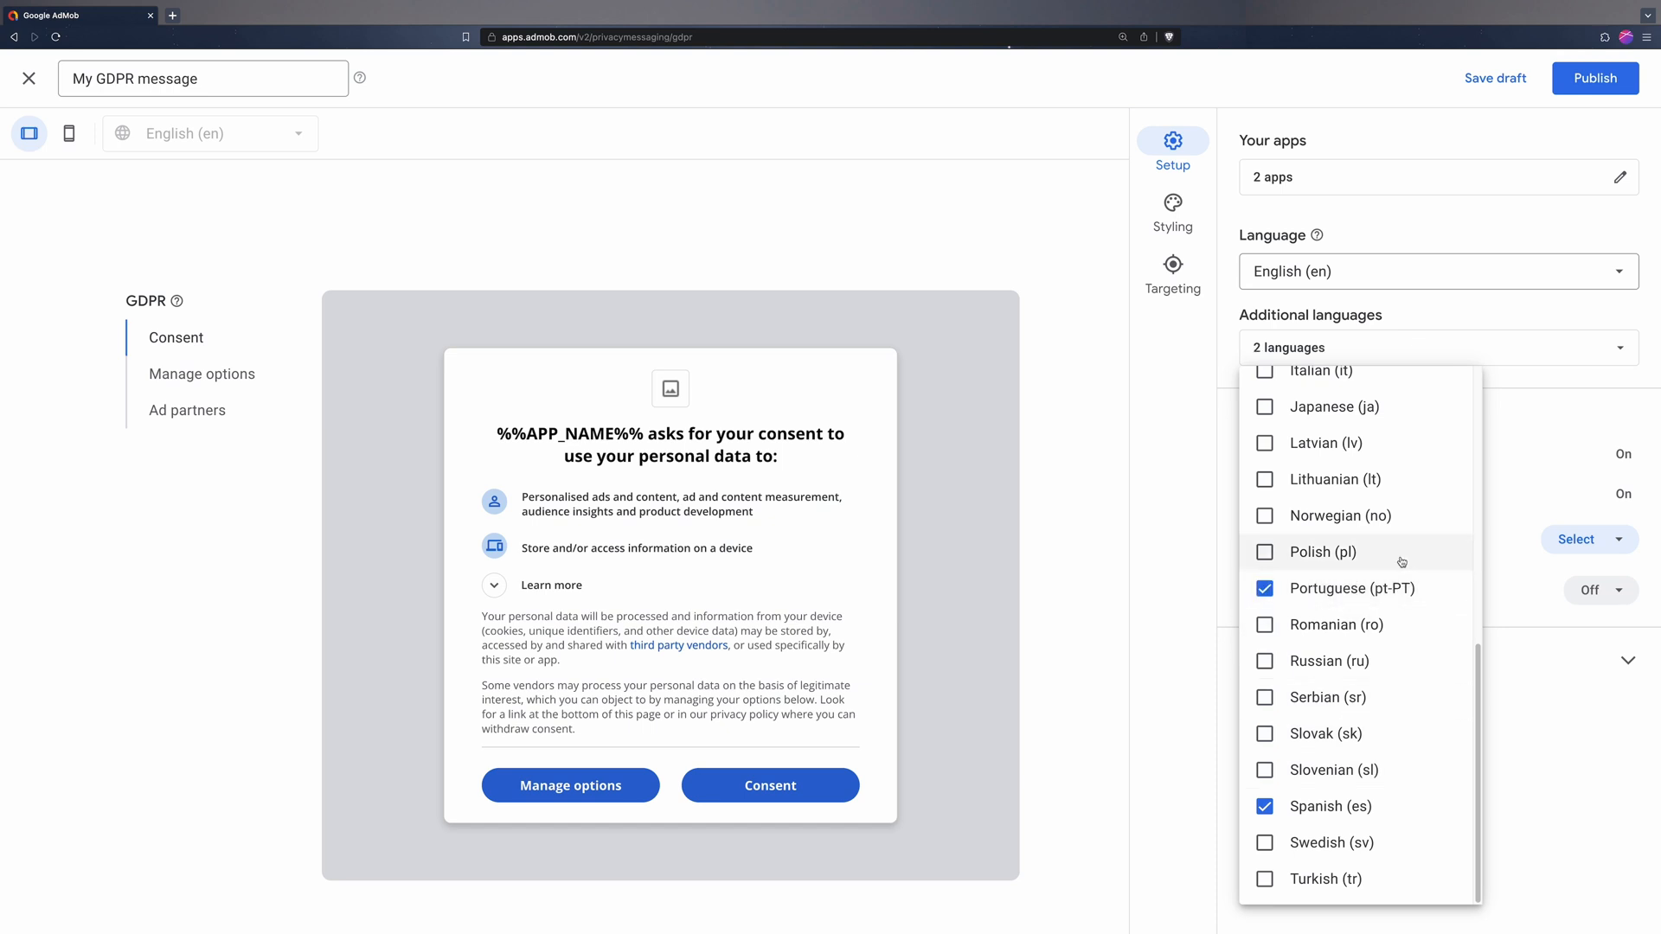
left_click(1265, 515)
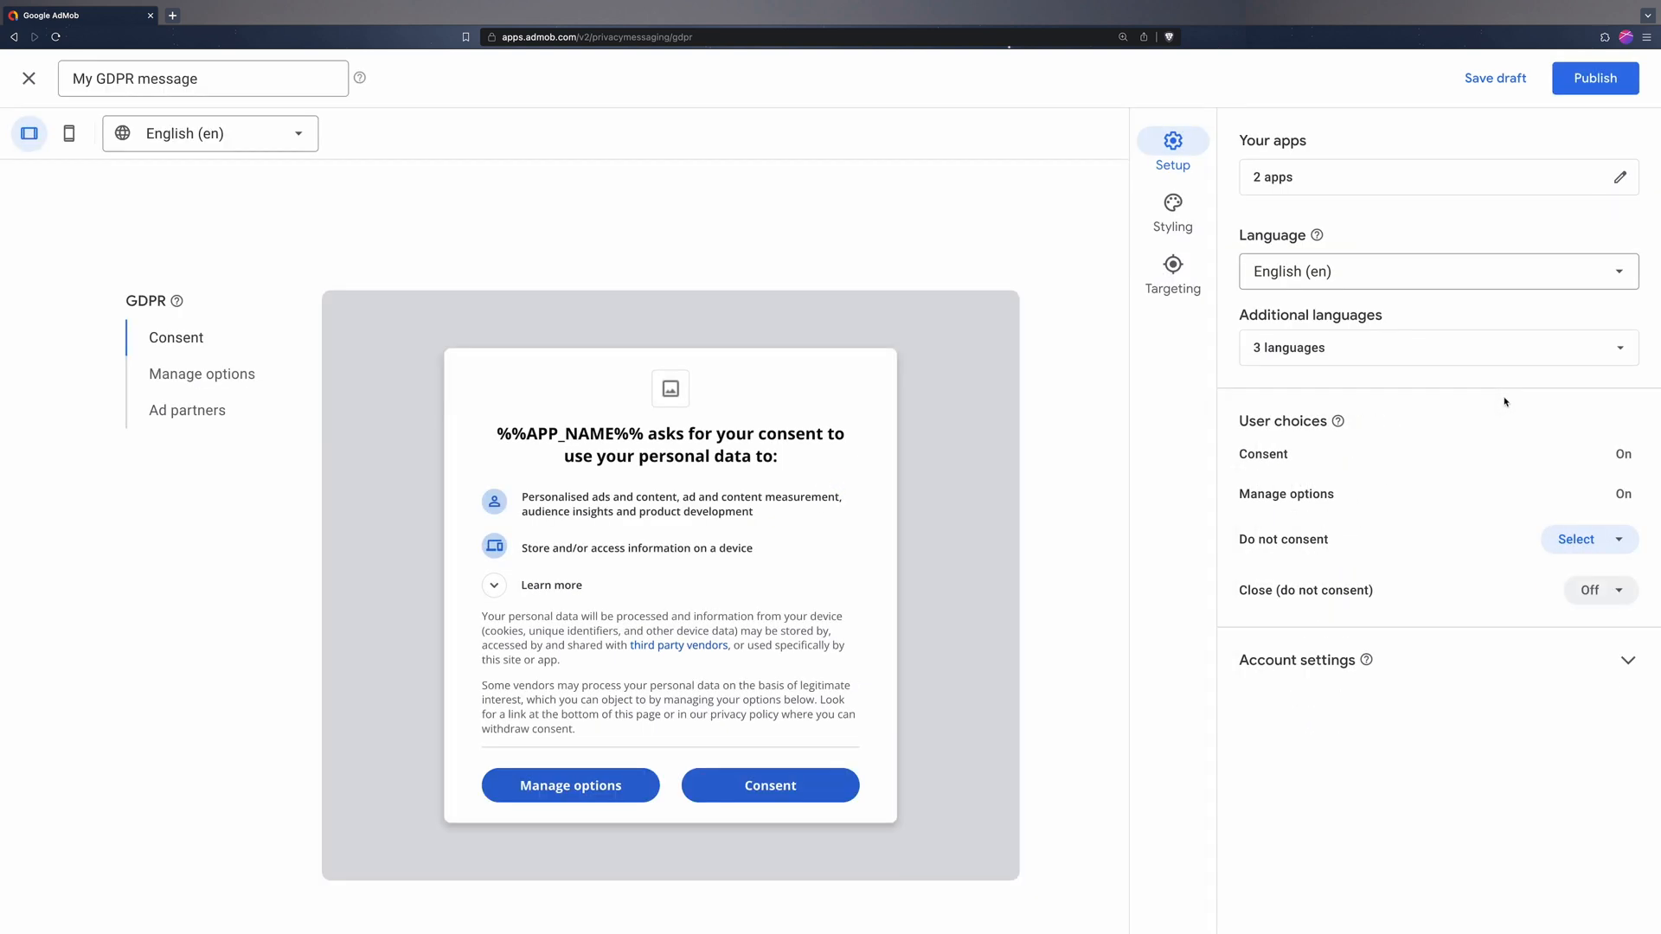
Set the Do not consent choice to On under User choices.
left_click(1586, 538)
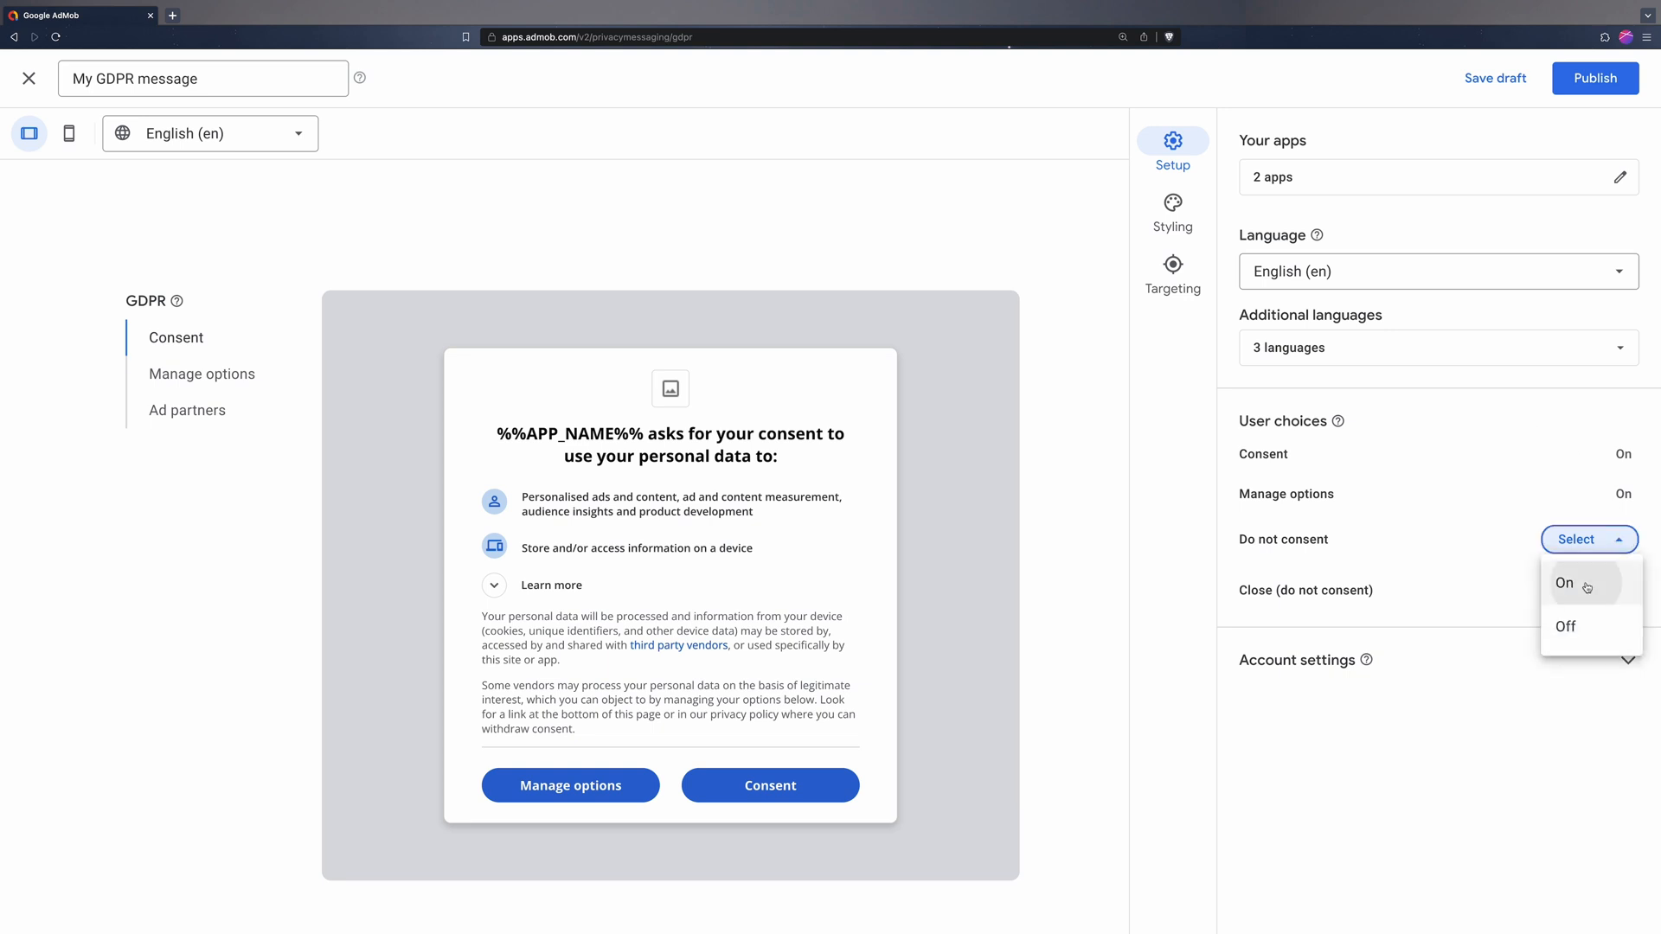
left_click(1563, 582)
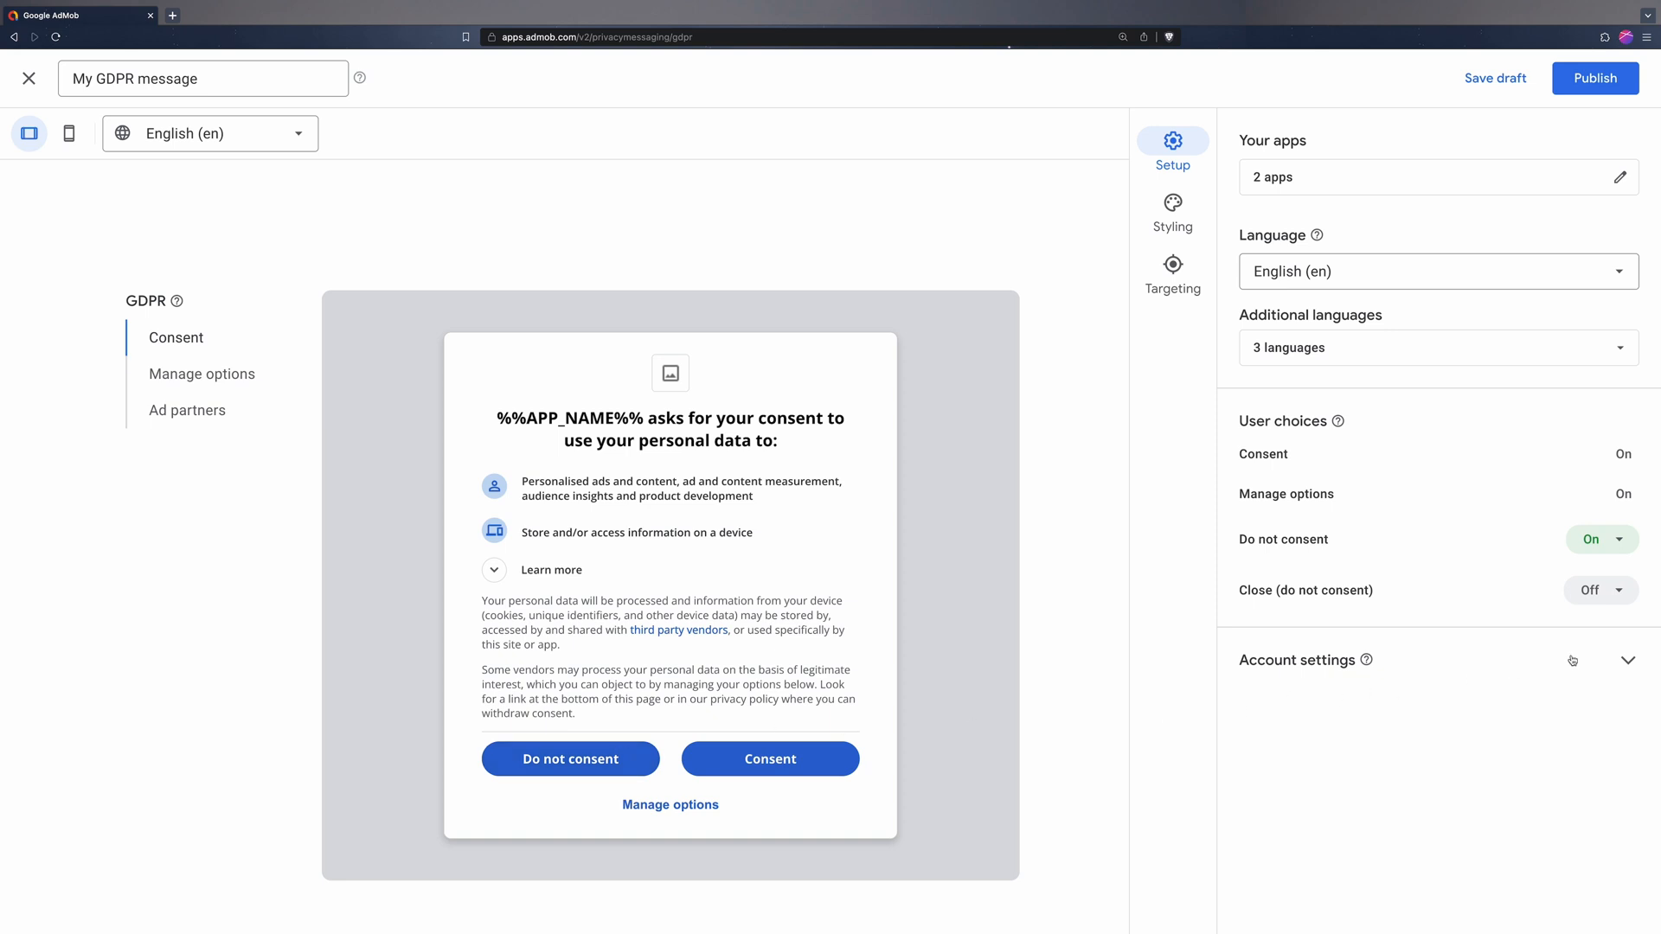
In Styling, set a purple Global Primary colour and a pink Secondary colour for the buttons.
left_click(1173, 209)
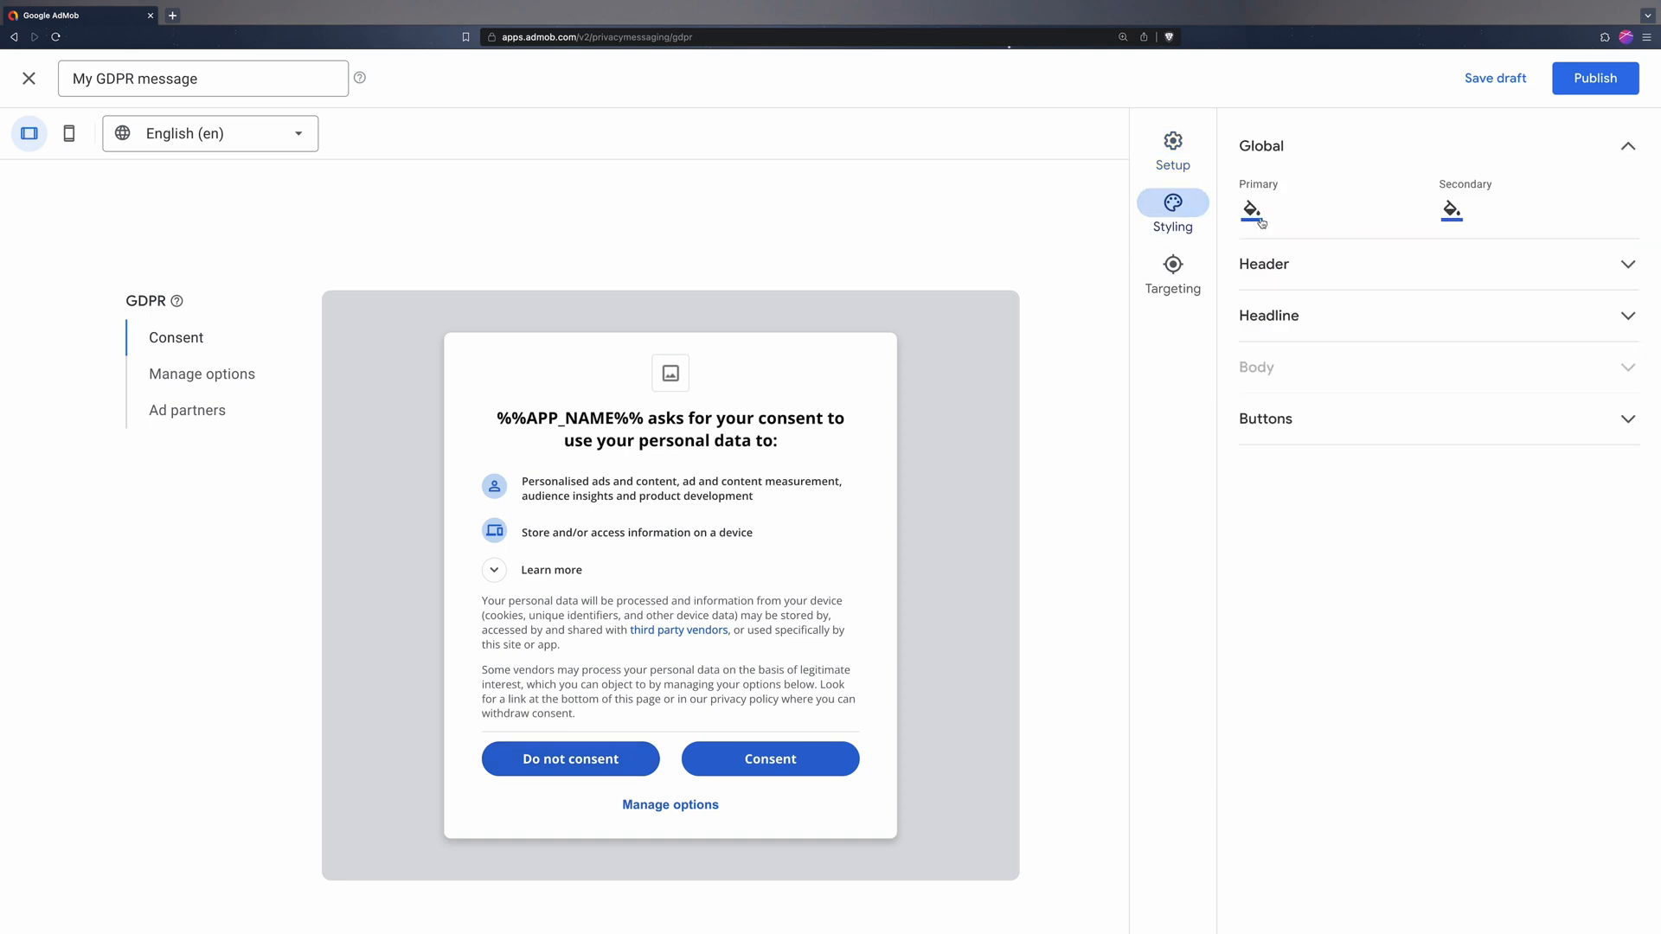
left_click(1251, 211)
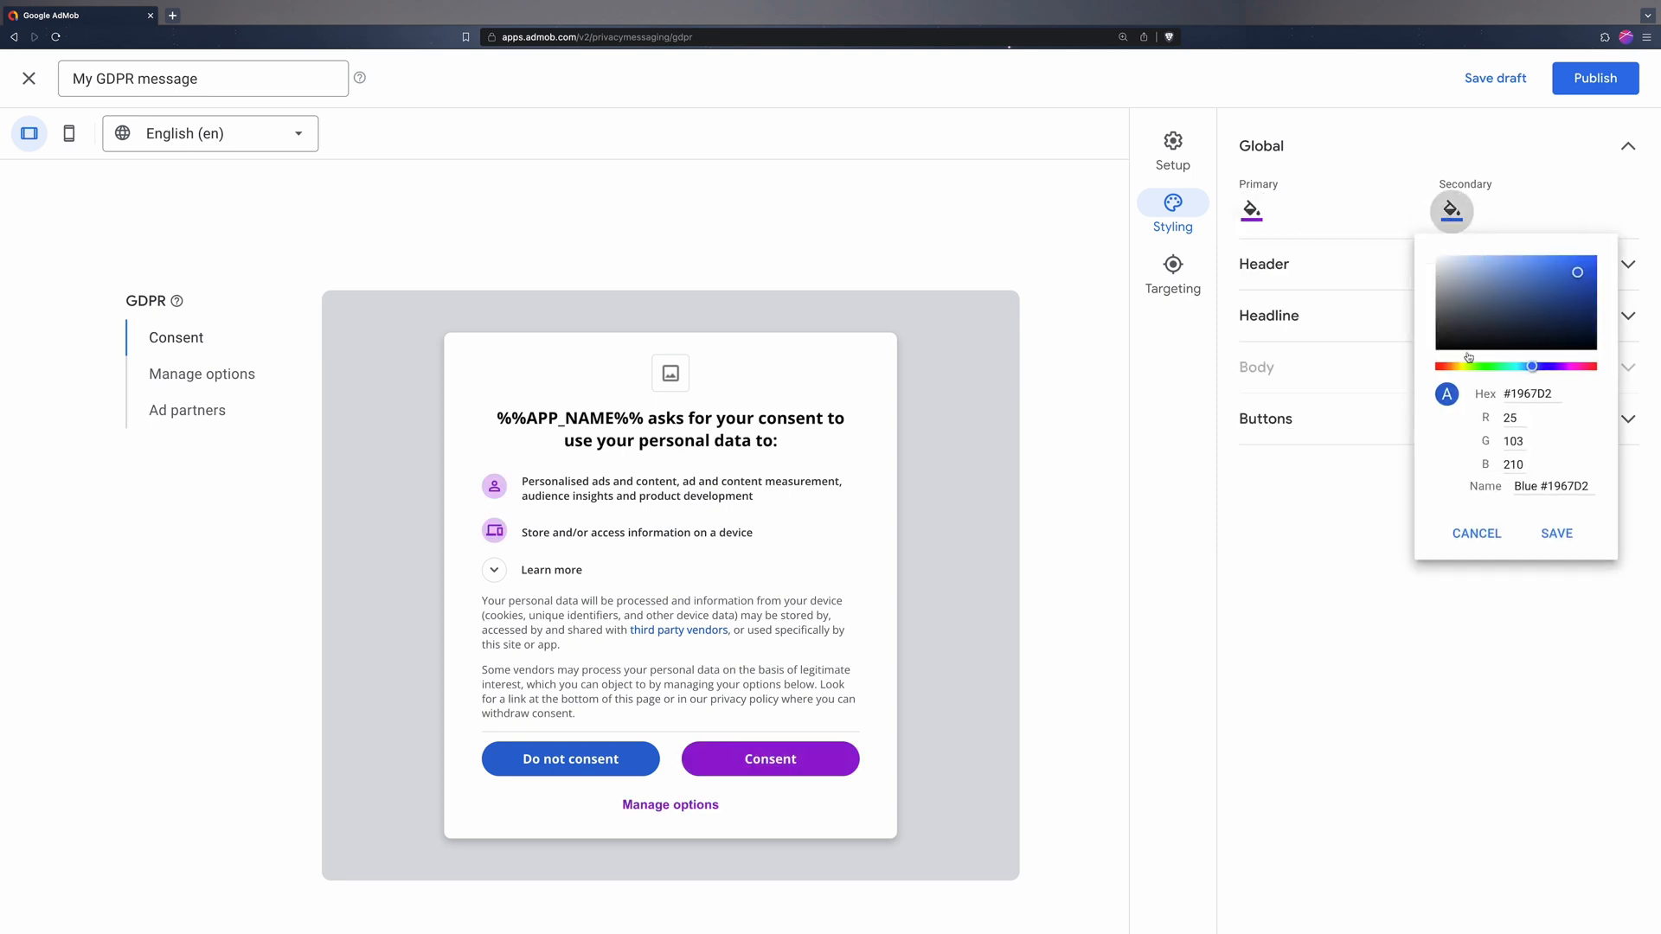
left_click(1553, 532)
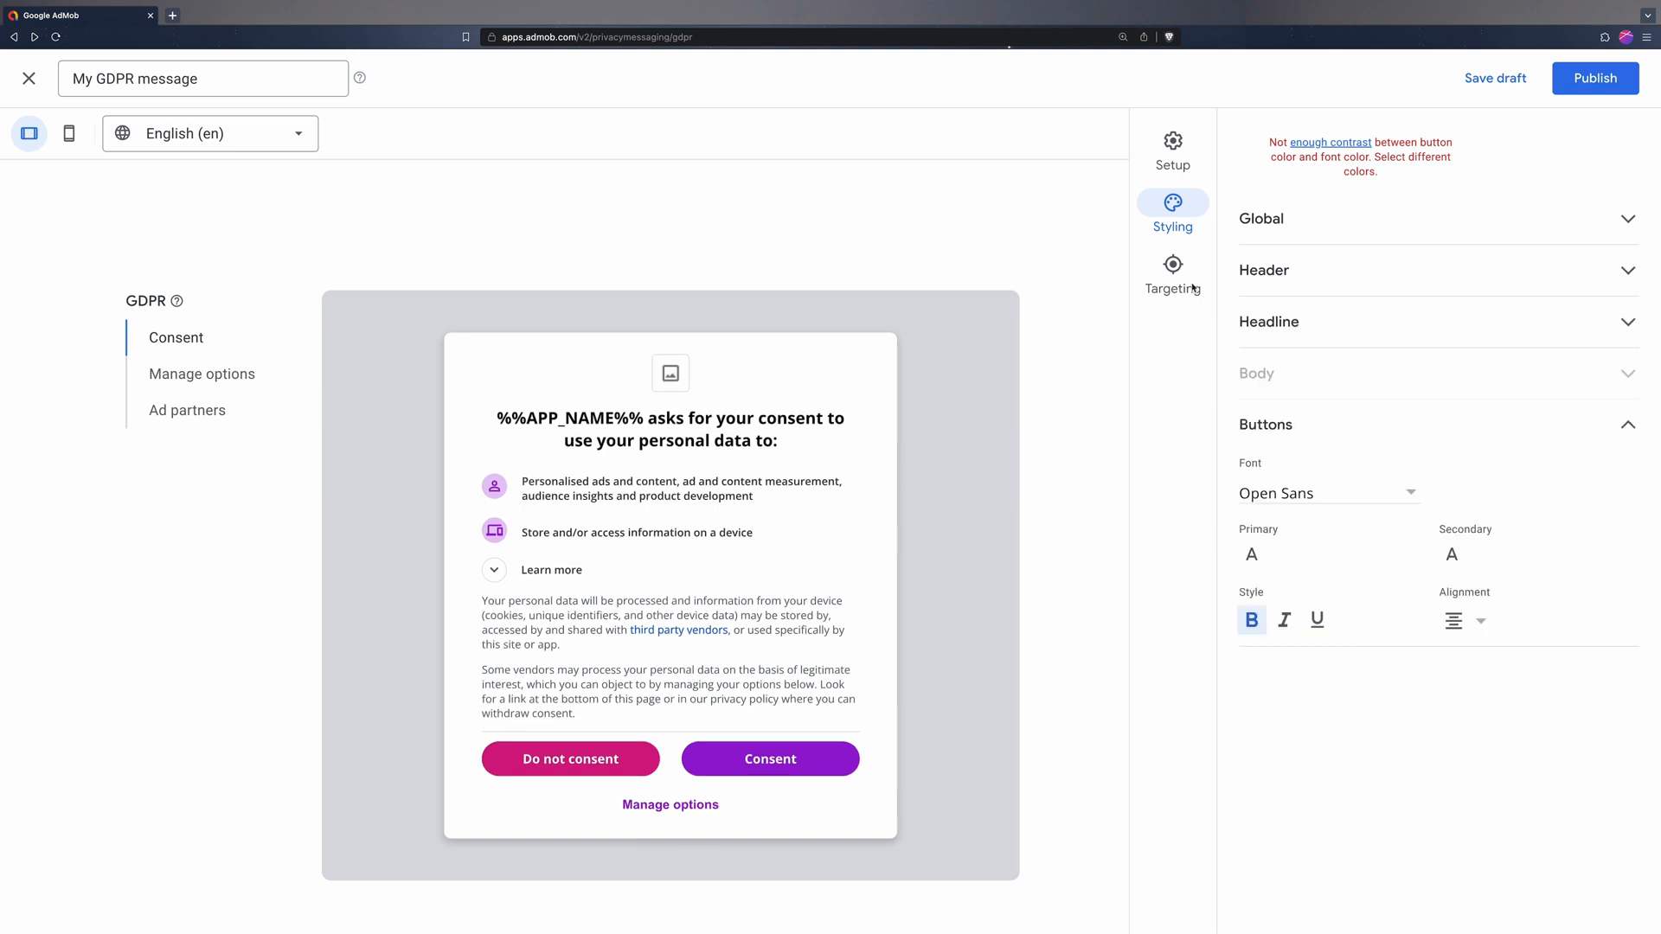
left_click(1173, 148)
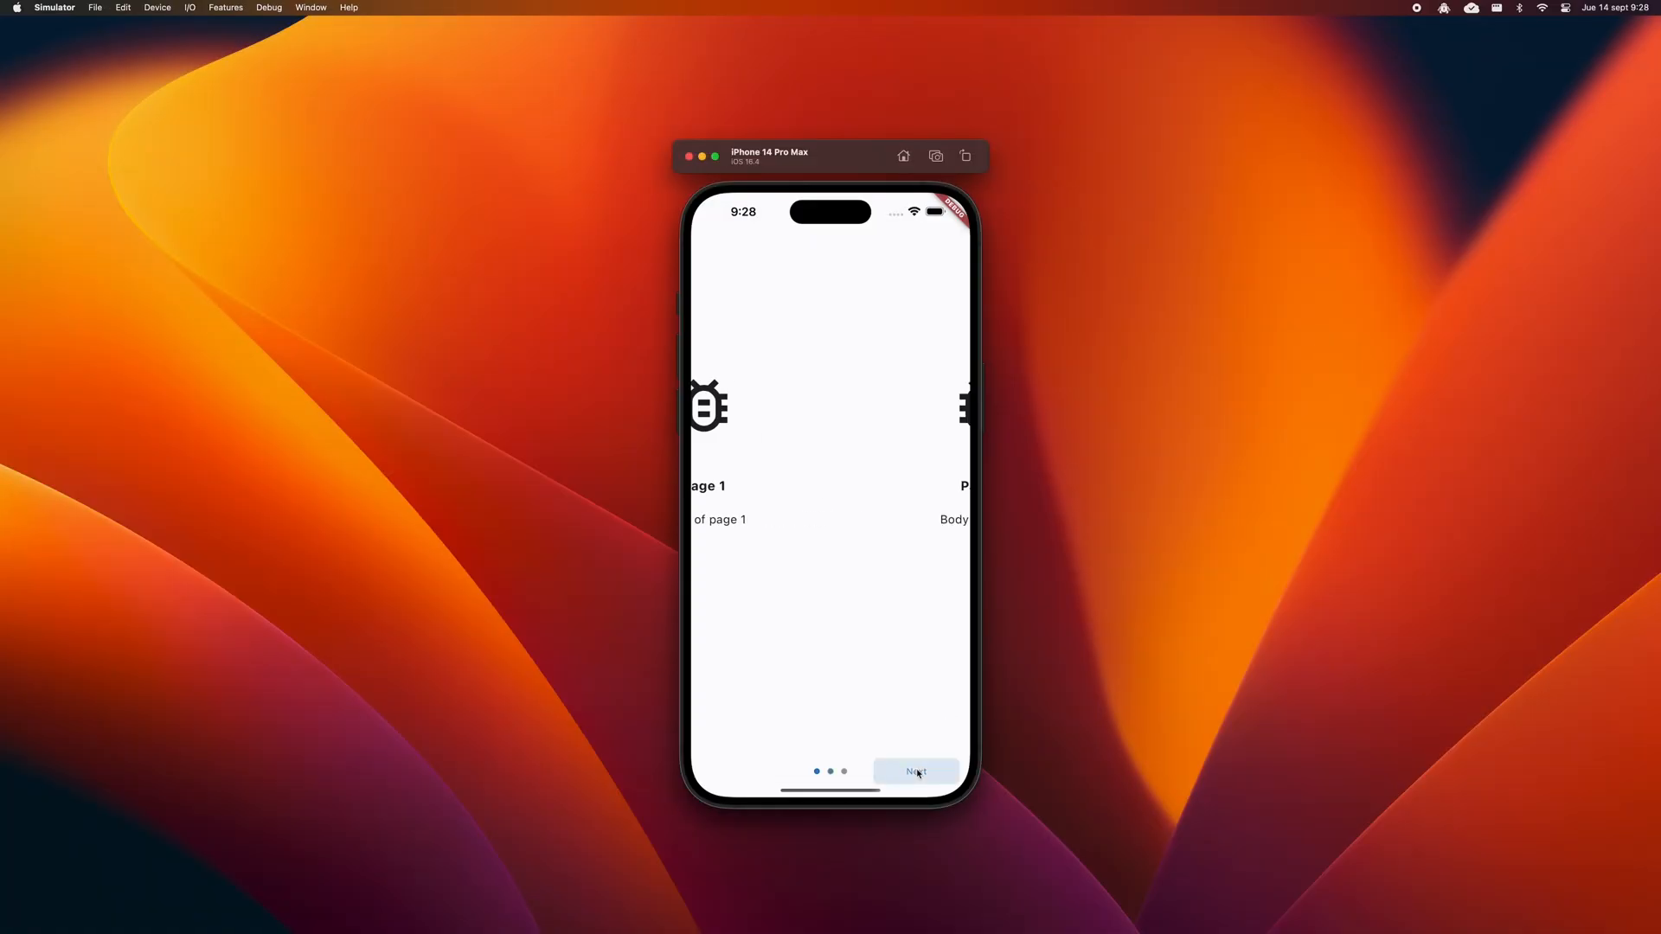
Advance through both onboarding pages to the app's main screen with the test banner ad.
left_click(915, 771)
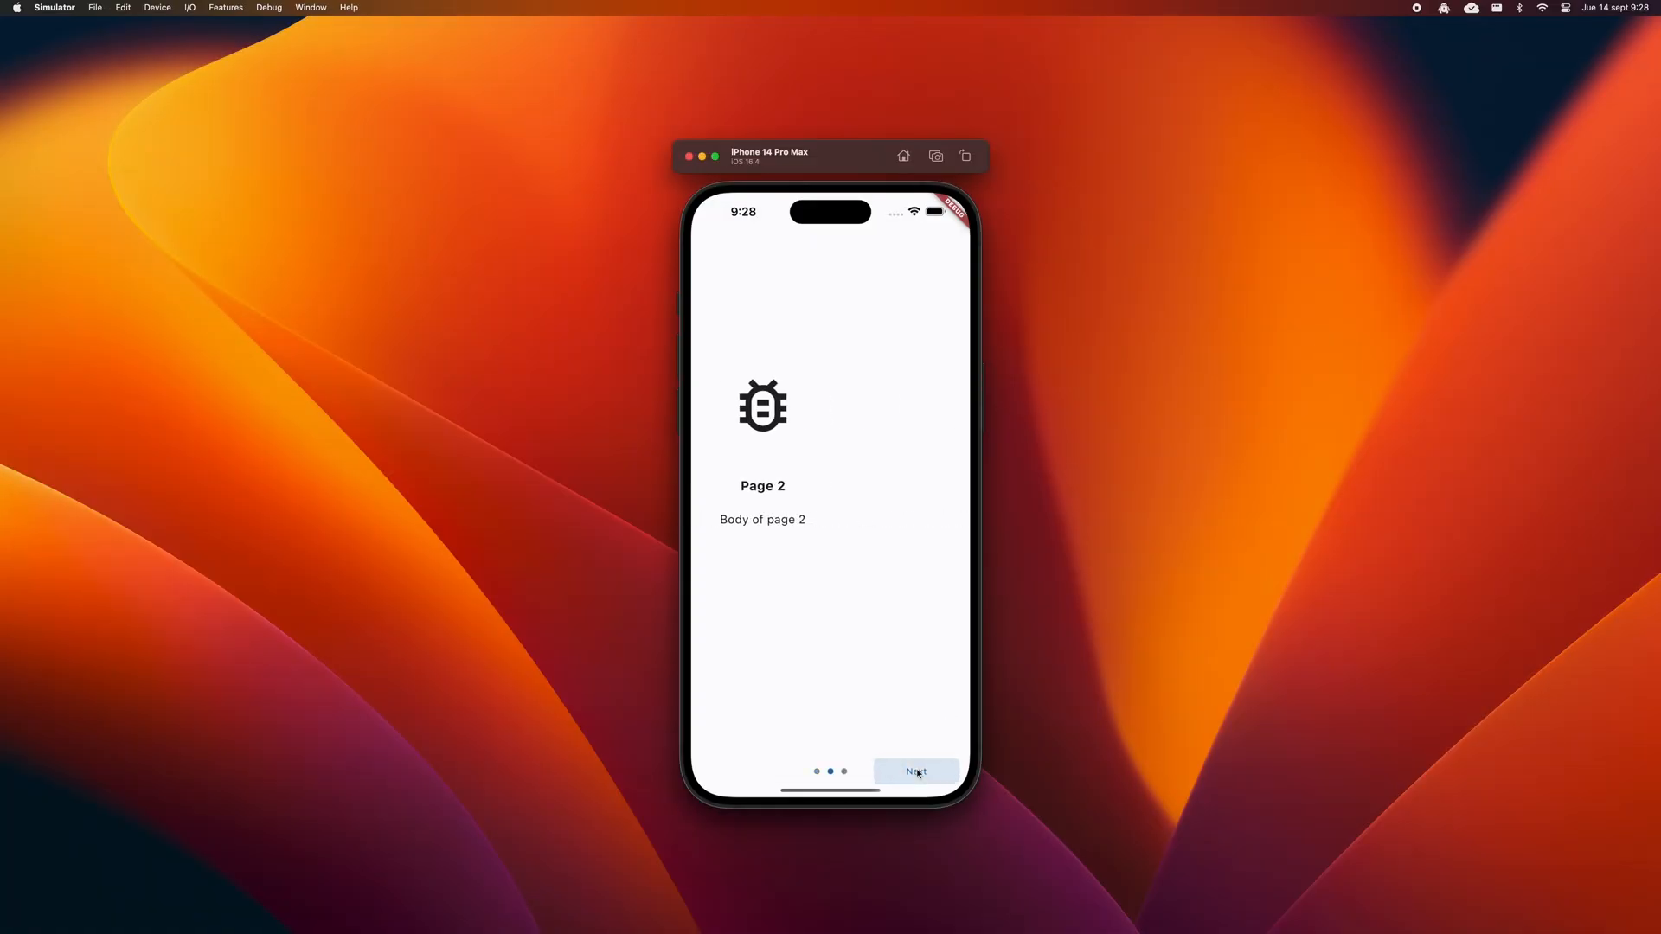
left_click(915, 771)
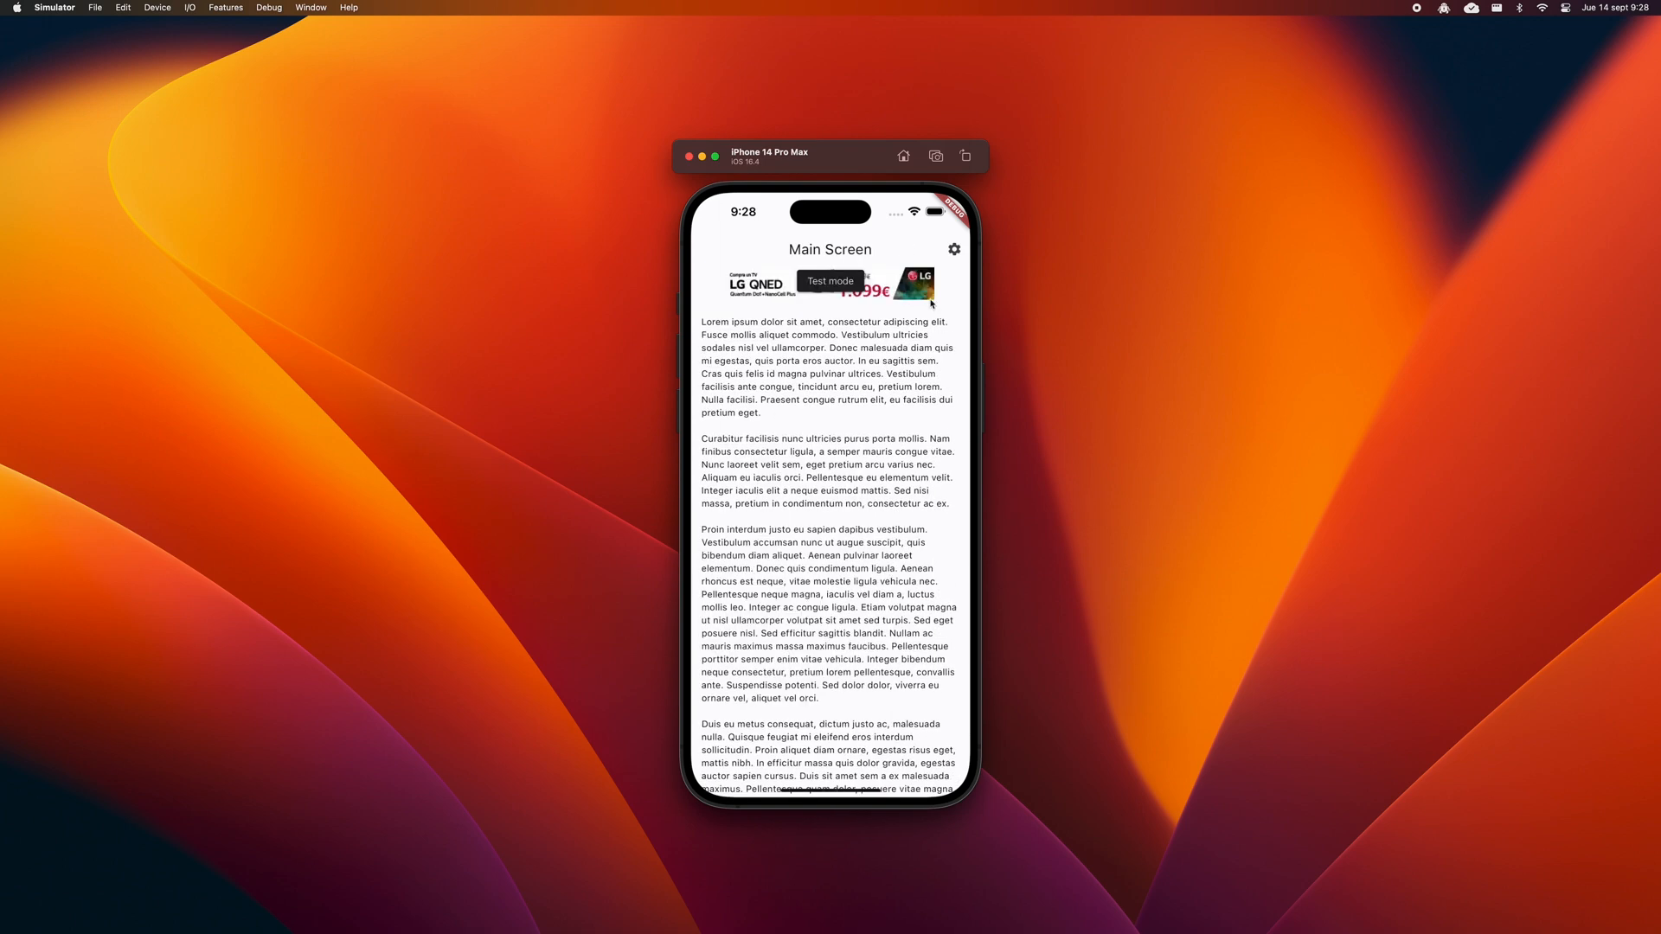
scroll("down", 3)
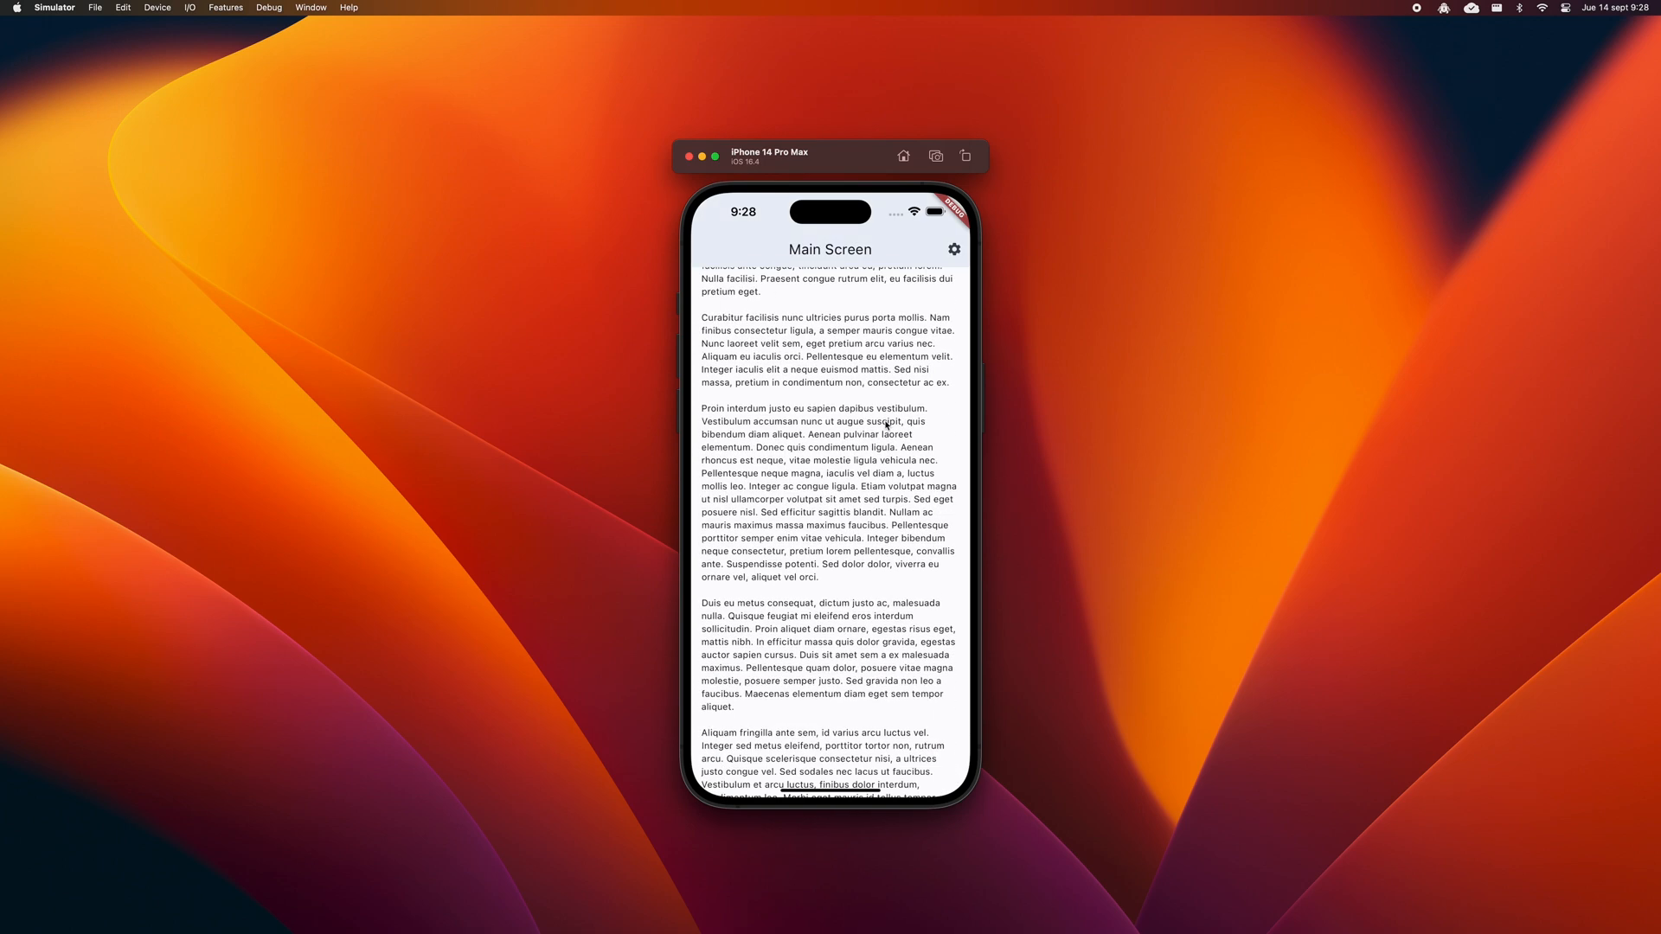
From the app's Settings, choose the Privacy Policy entry.
left_click(953, 249)
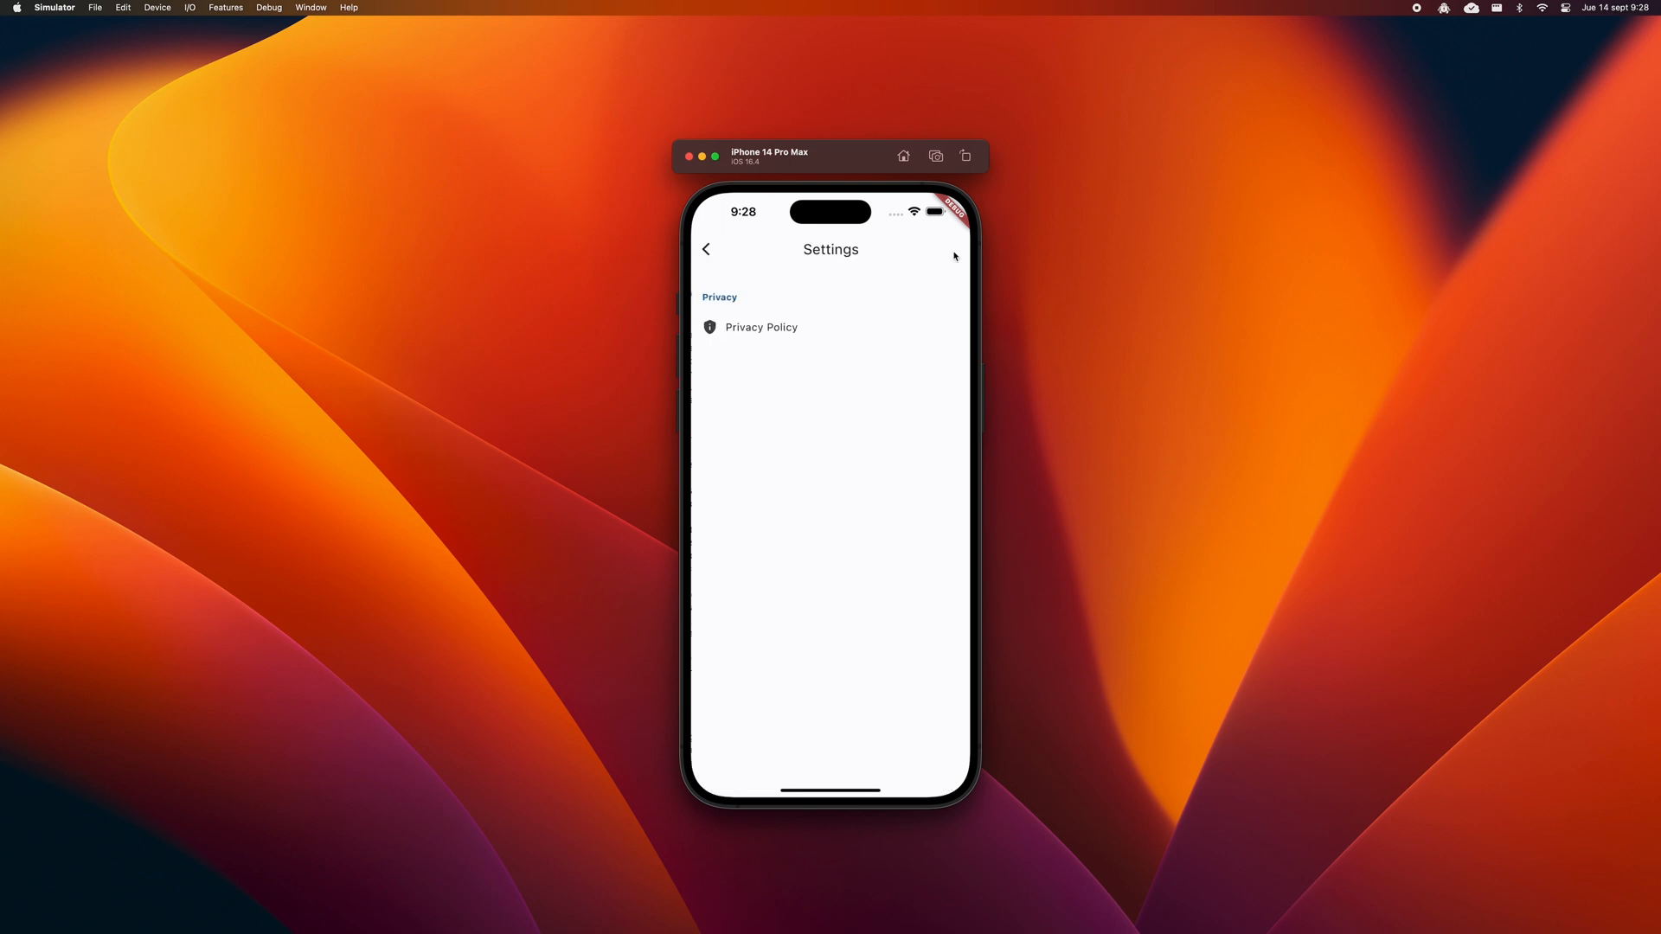
left_click(759, 326)
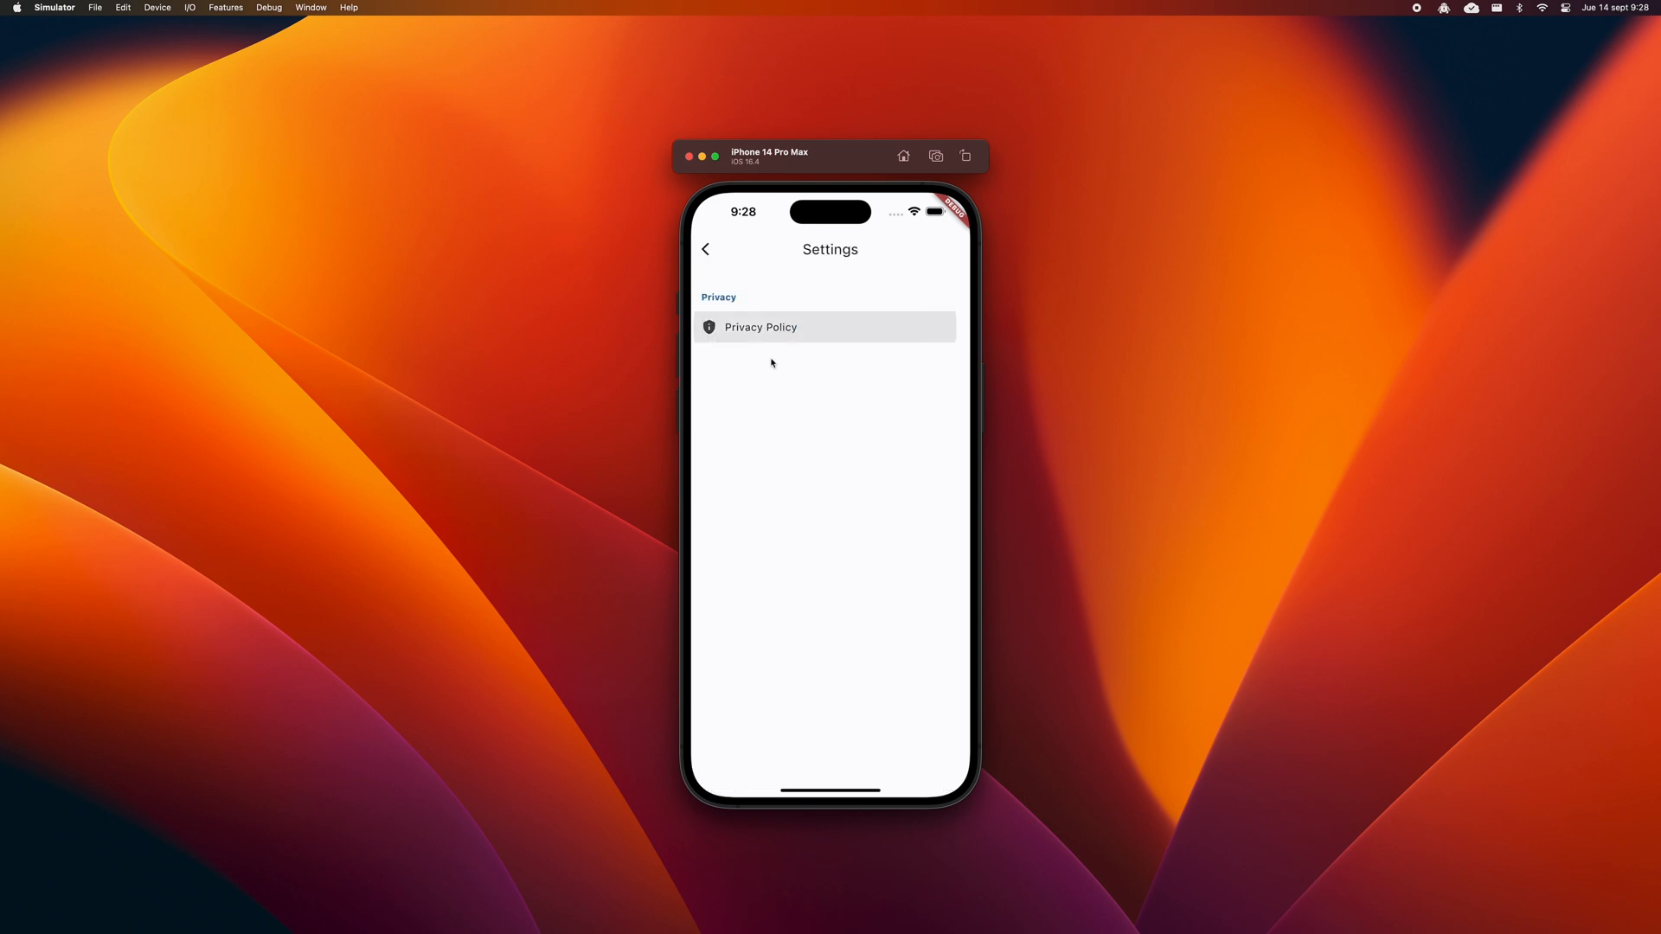